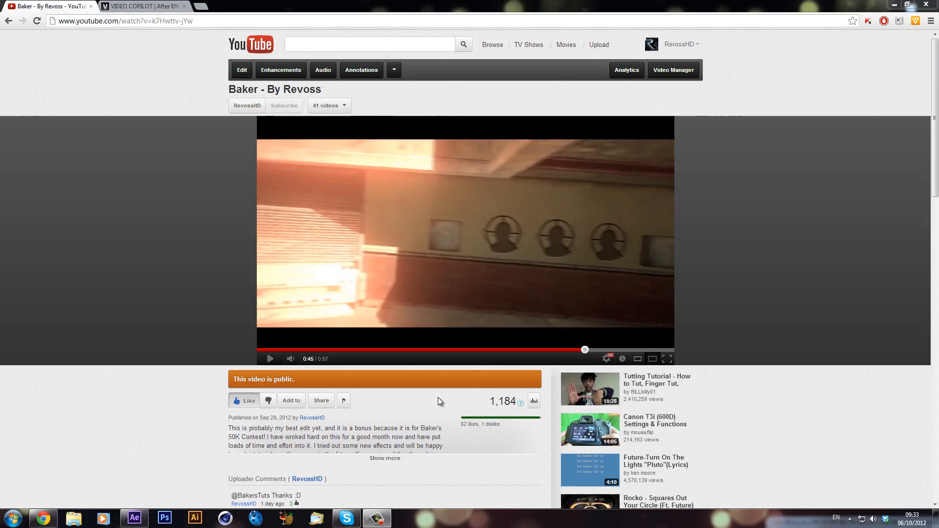
mouse_move(460, 367)
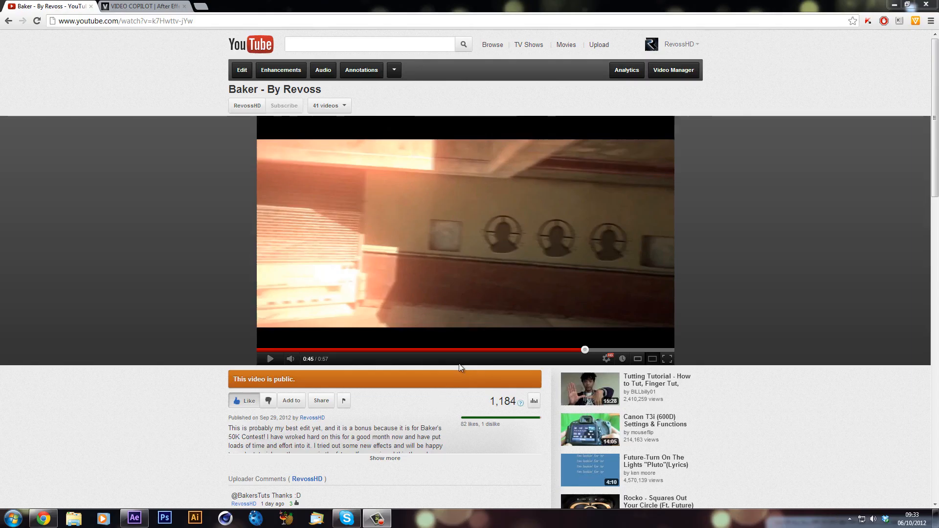
mouse_move(311, 281)
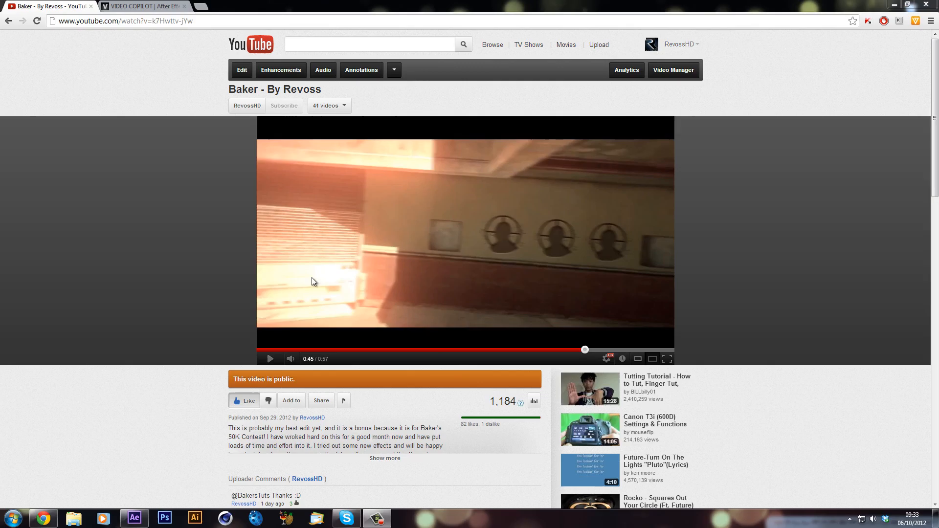
mouse_move(430, 354)
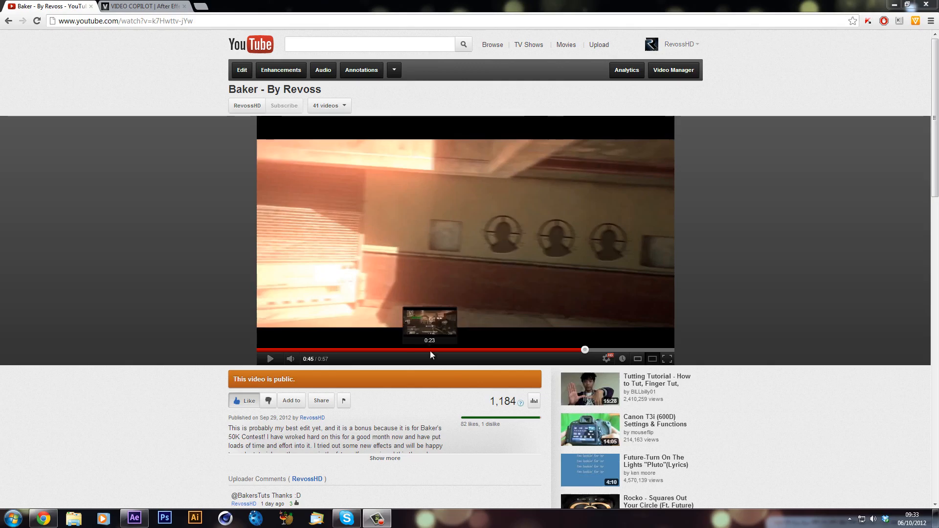
mouse_move(699, 335)
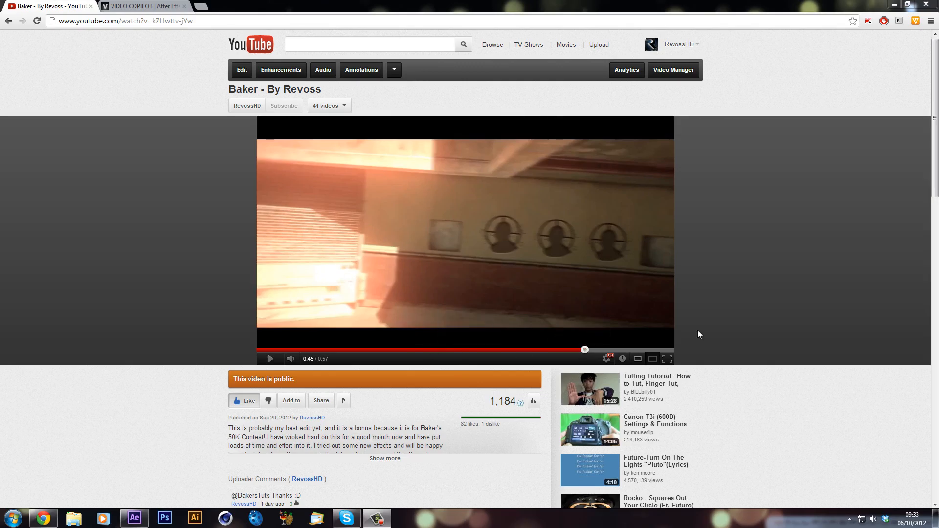
mouse_move(699, 240)
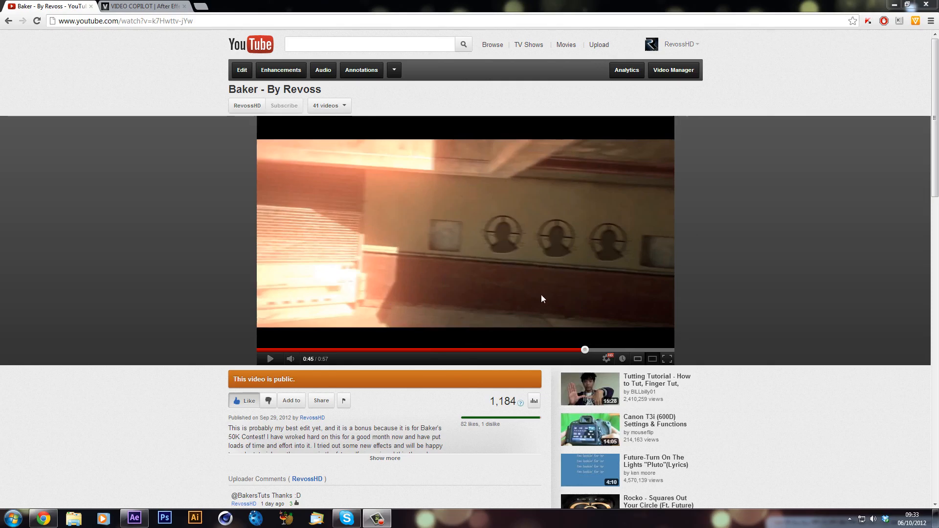
mouse_move(375, 200)
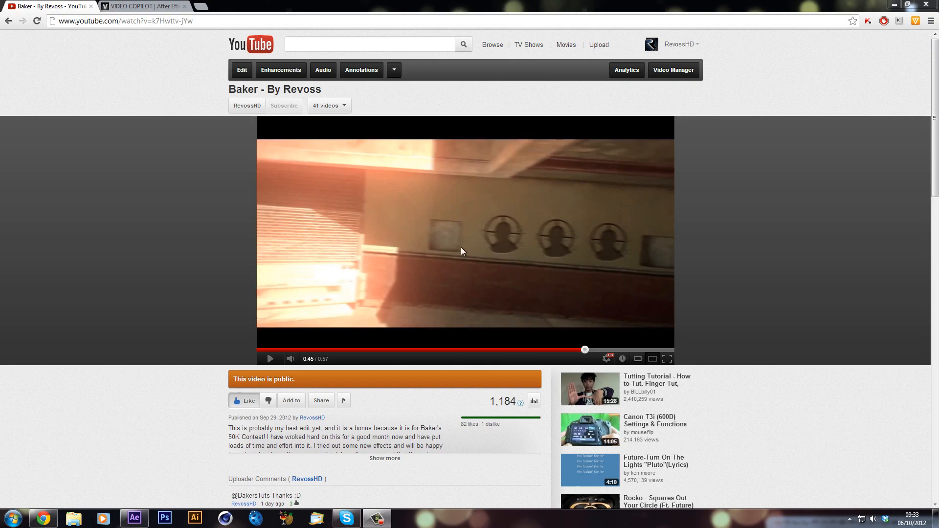
mouse_move(332, 106)
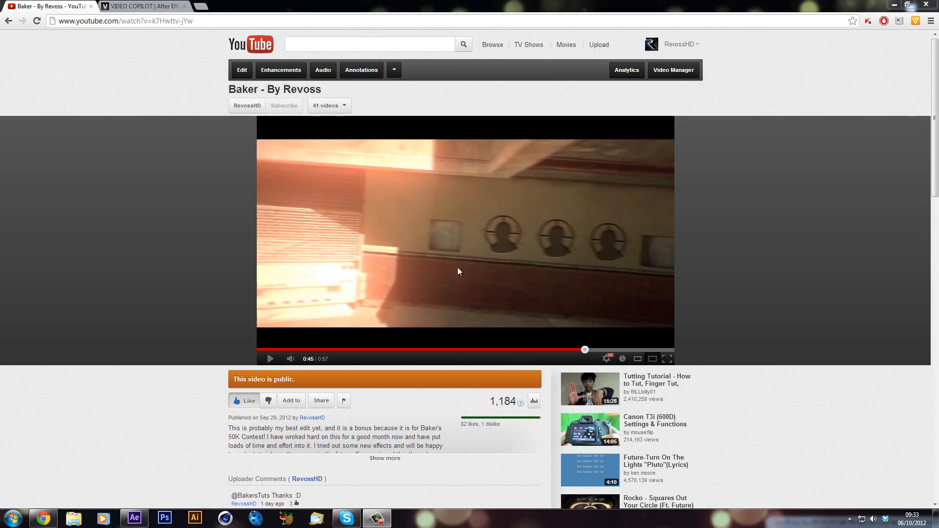
- View the Procedural Crumble tutorial page showing the wall with three crosshair logos
left_click(270, 360)
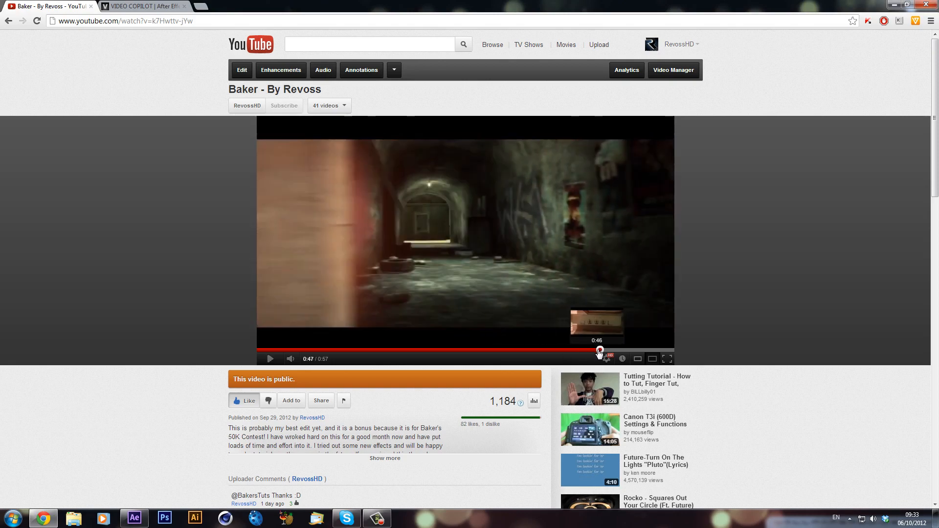
left_click(599, 350)
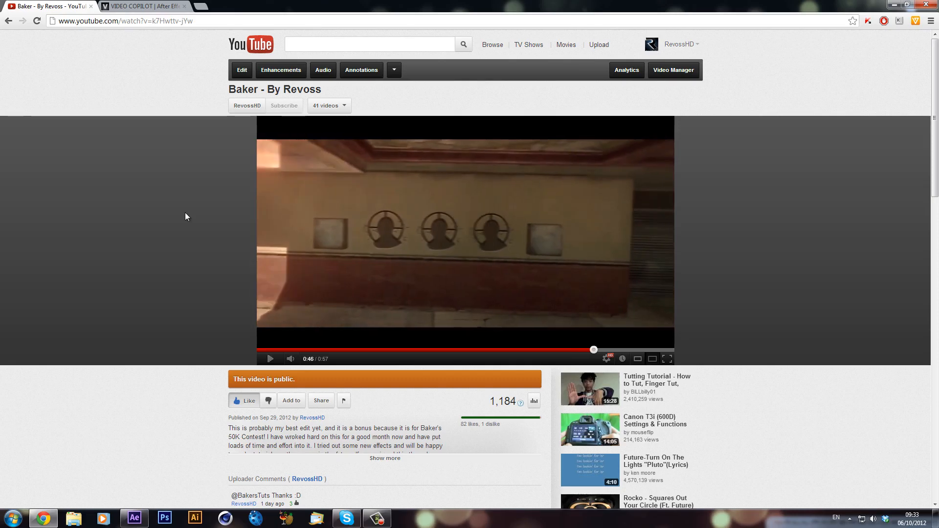
mouse_move(390, 190)
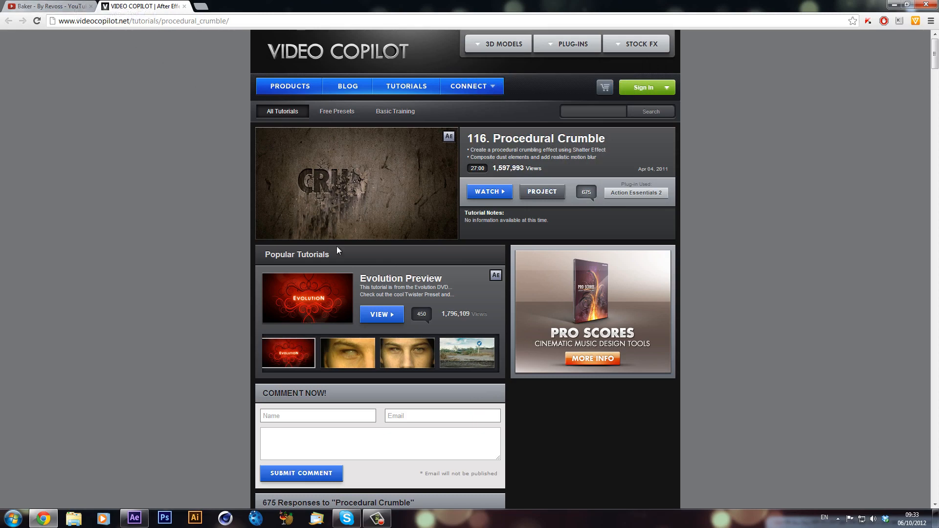
mouse_move(593, 174)
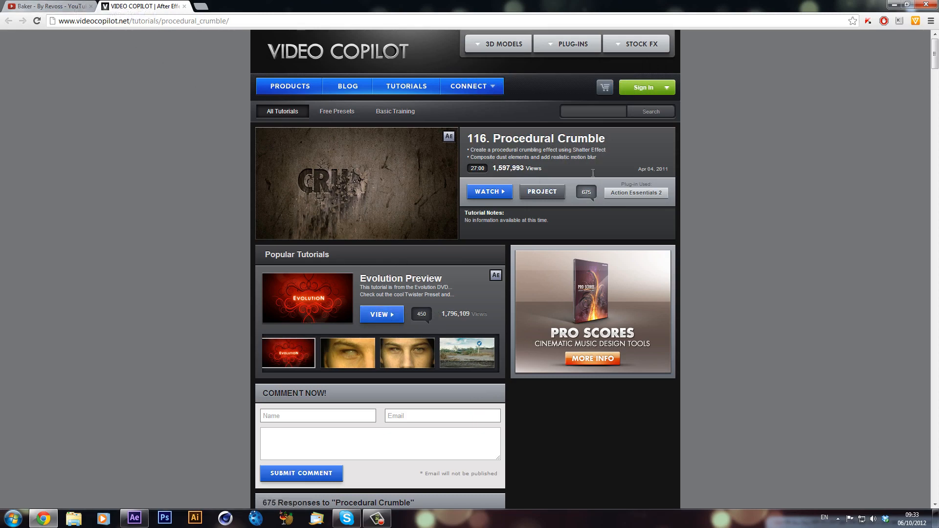
mouse_move(562, 196)
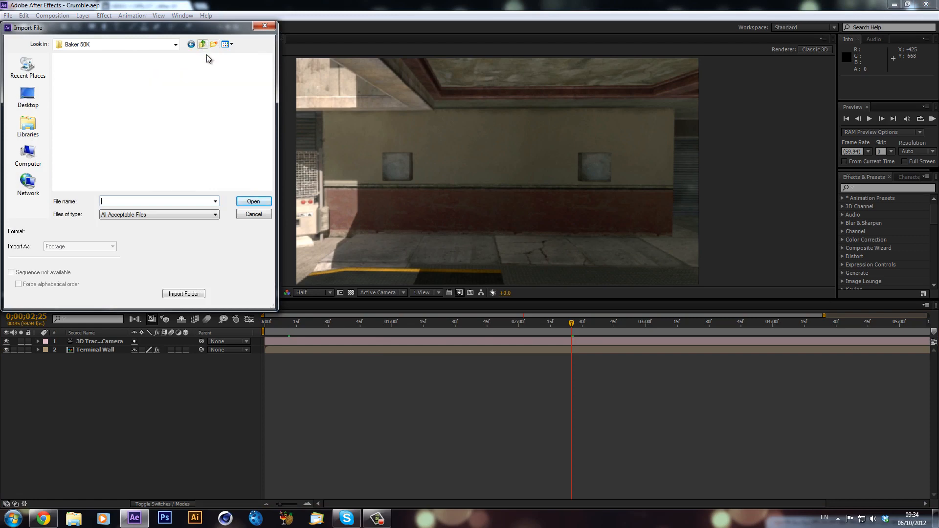
- Import Crumble_Tutorial Download.aep from the Crumble folder and dismiss the missing-font warning
left_click(182, 81)
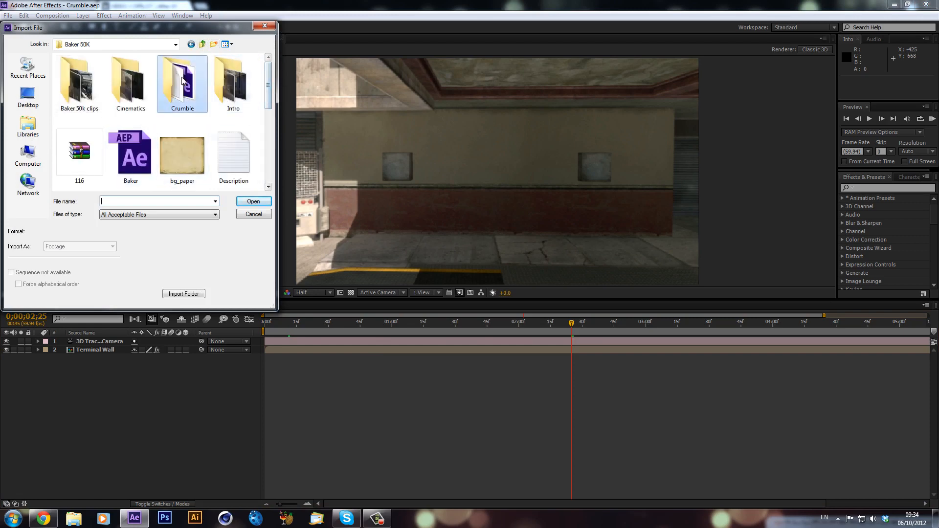
double_click(182, 79)
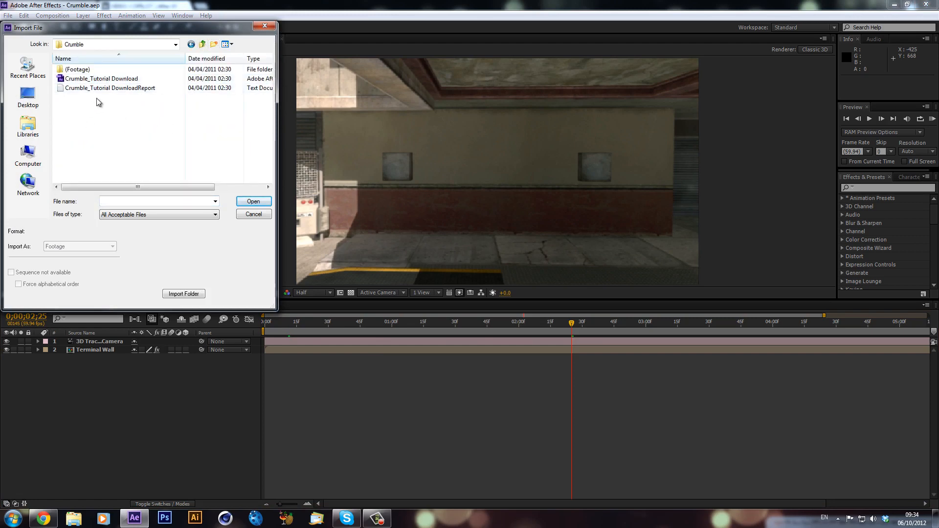
left_click(101, 78)
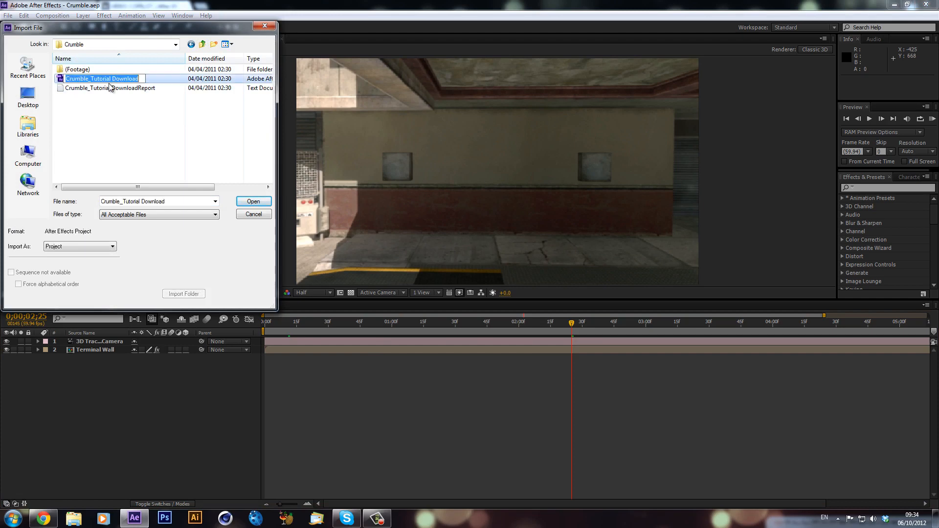
left_click(254, 201)
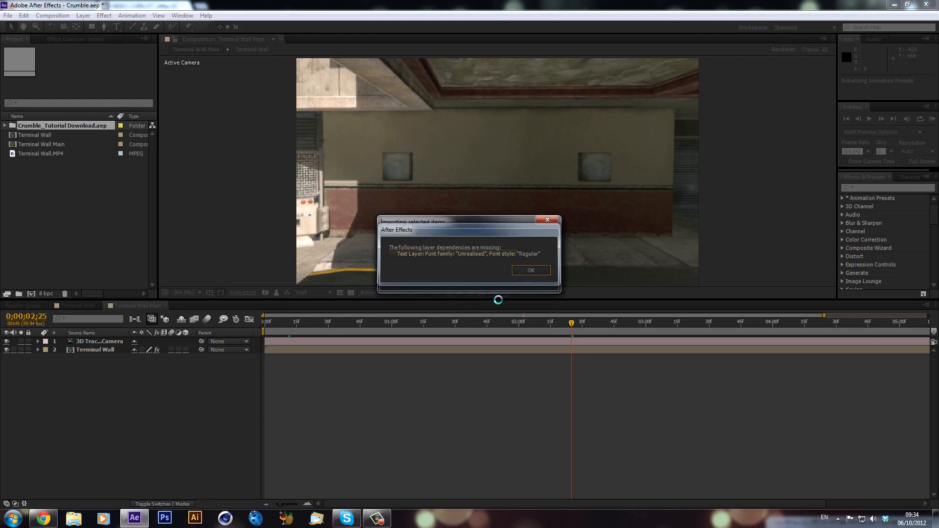
left_click(529, 270)
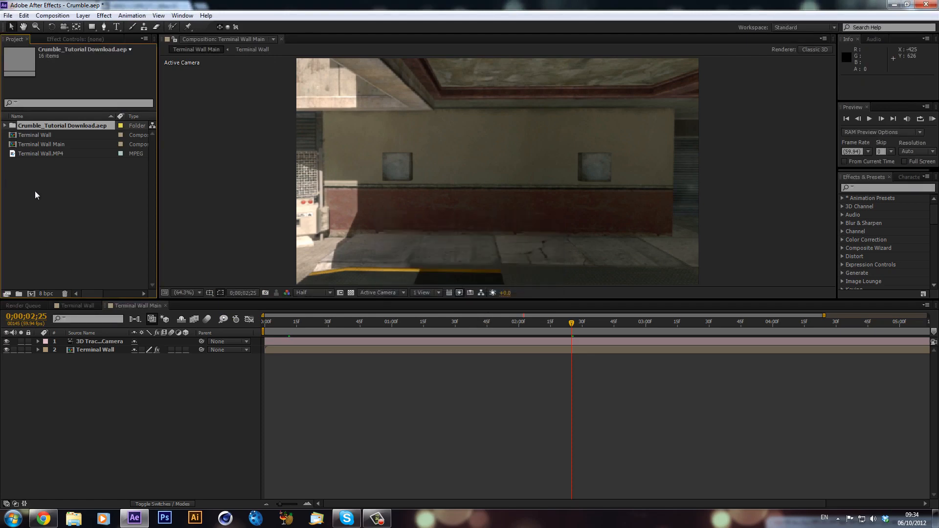
mouse_move(135, 136)
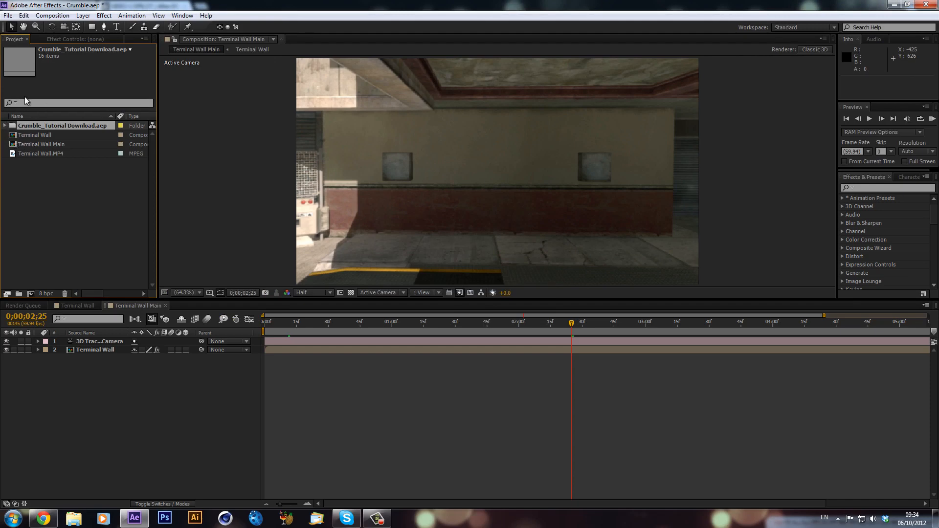
mouse_move(134, 246)
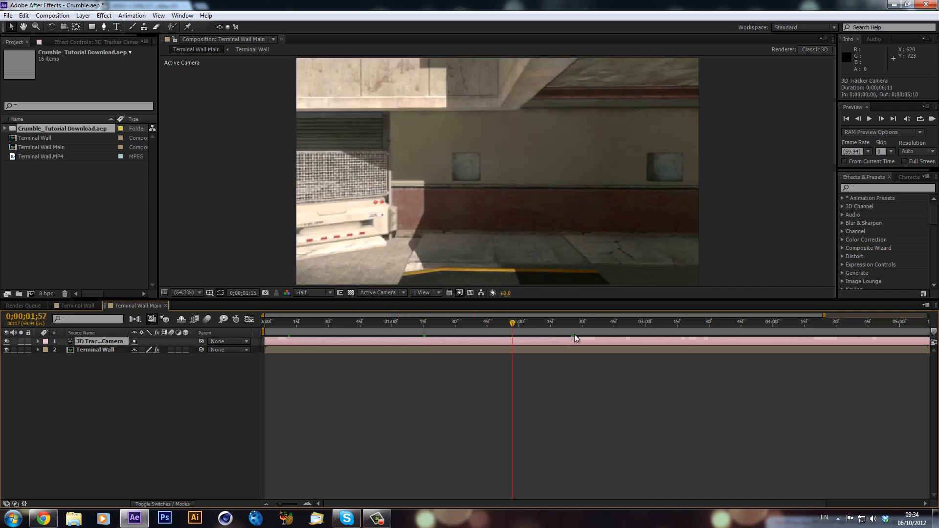
left_click(591, 322)
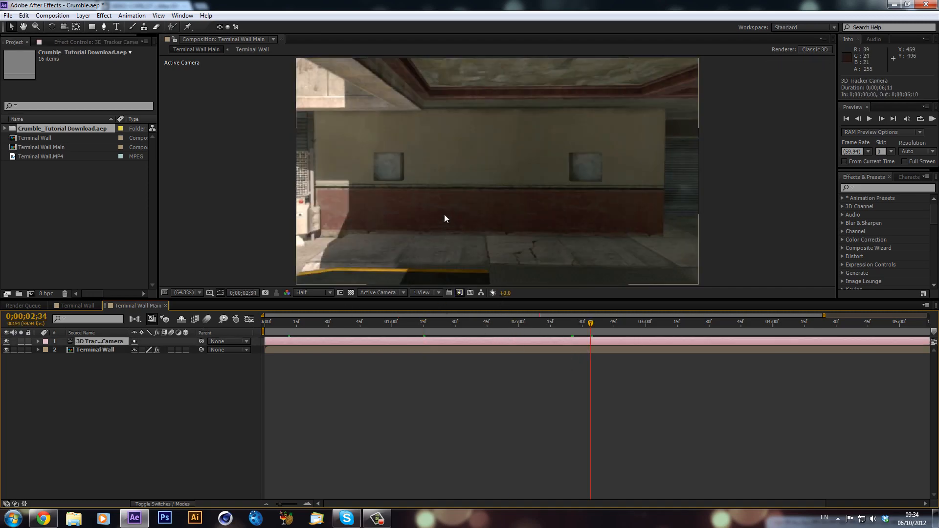
mouse_move(394, 293)
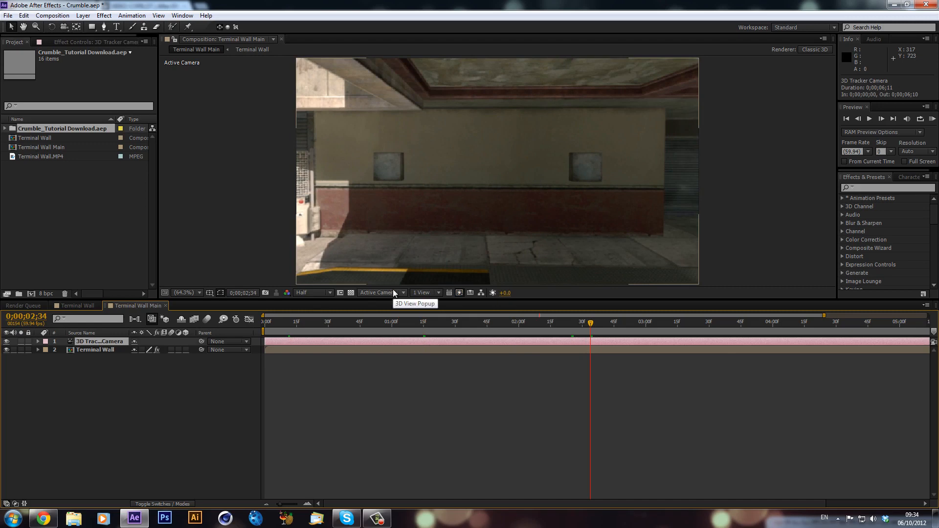
mouse_move(485, 316)
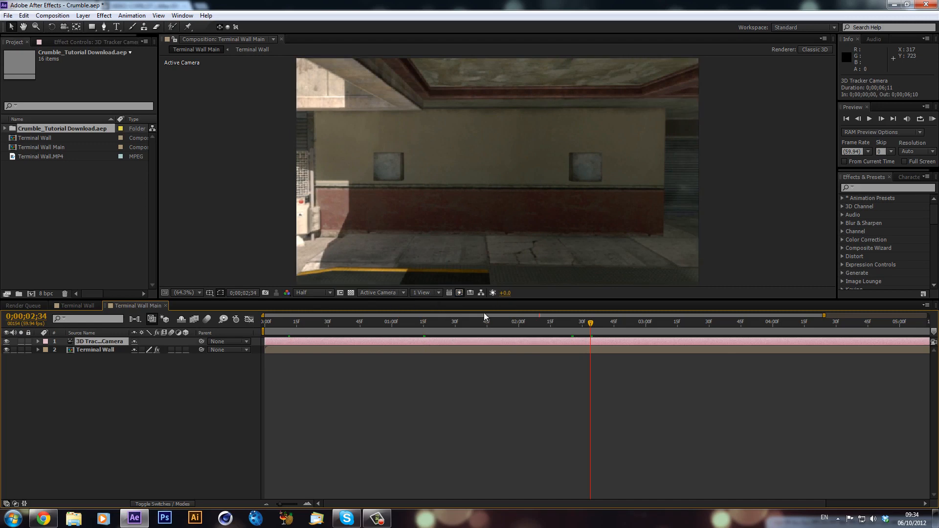
mouse_move(625, 367)
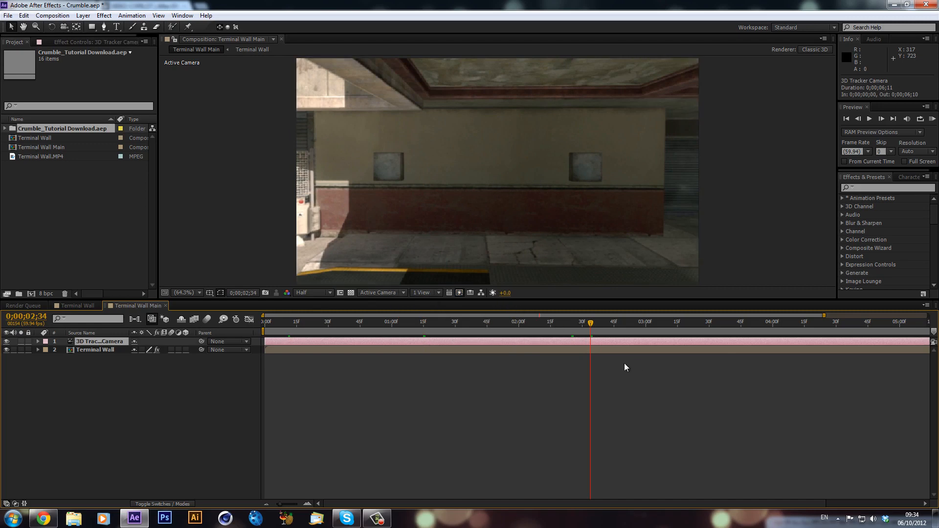
mouse_move(458, 359)
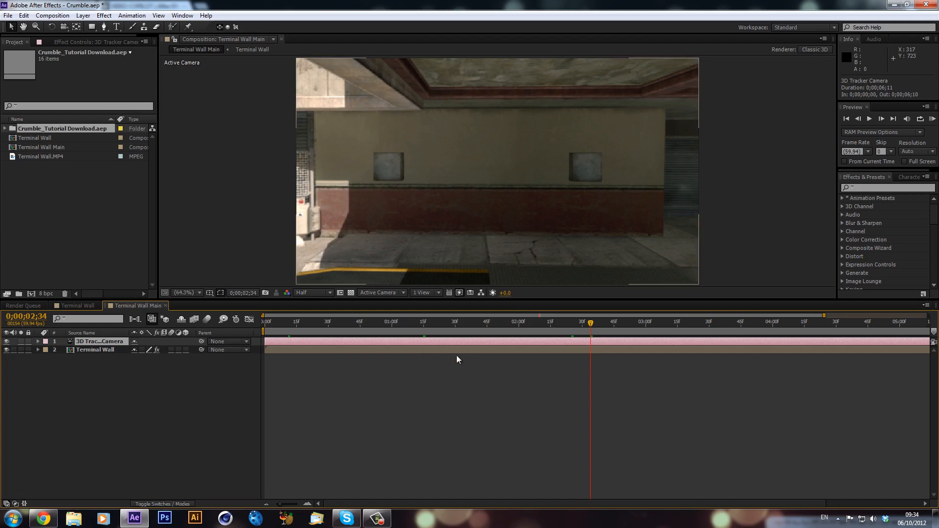
left_click(457, 322)
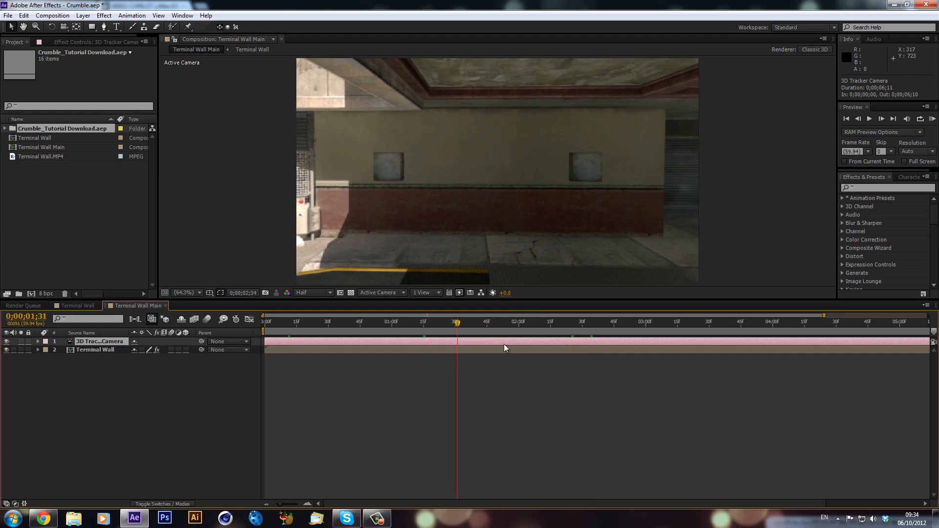
left_click(526, 322)
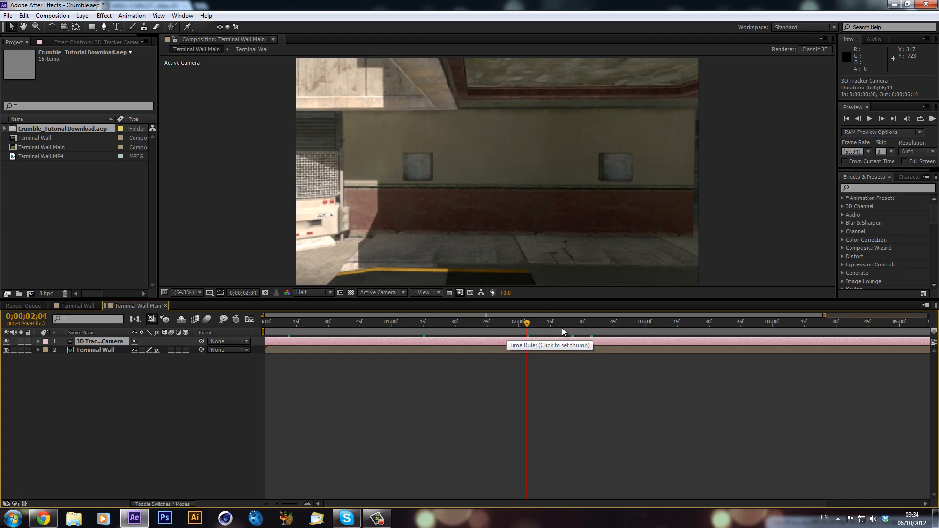
left_click(565, 322)
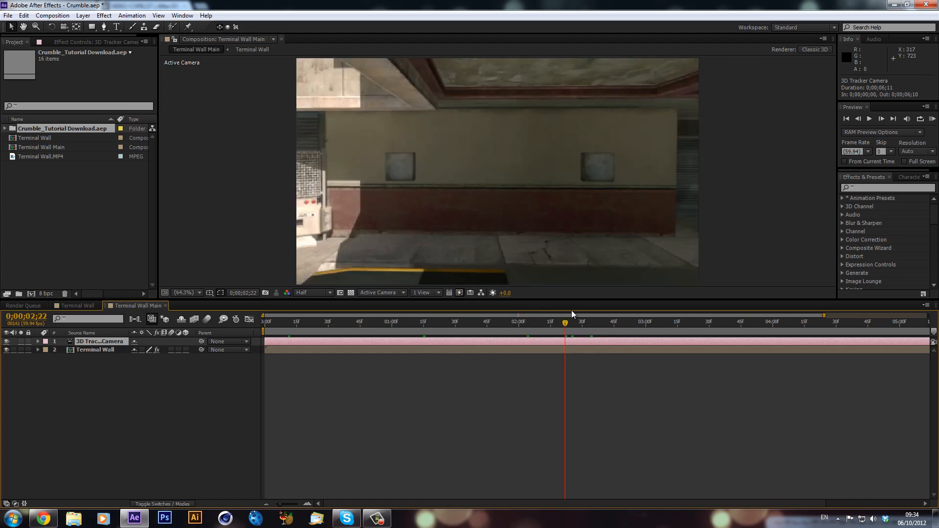
mouse_move(50, 201)
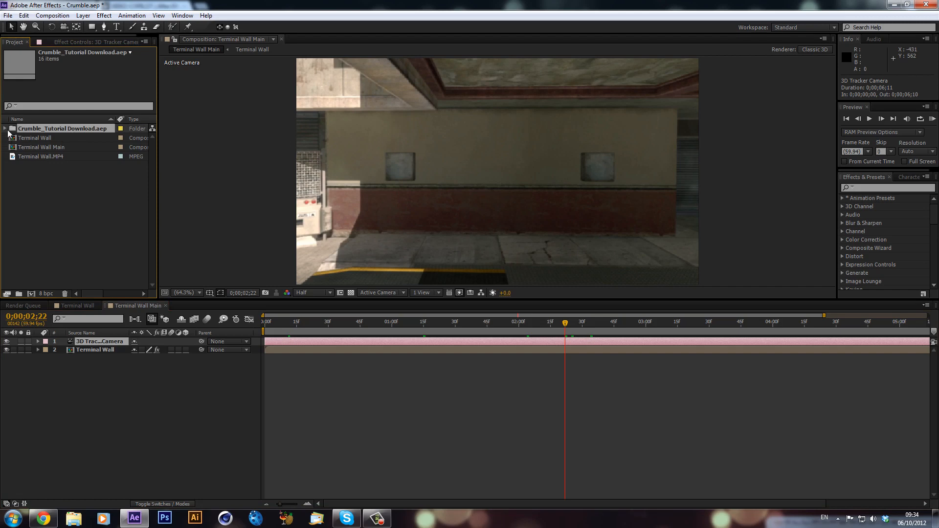
- Expand the imported tutorial folder and open its BG composition
left_click(5, 129)
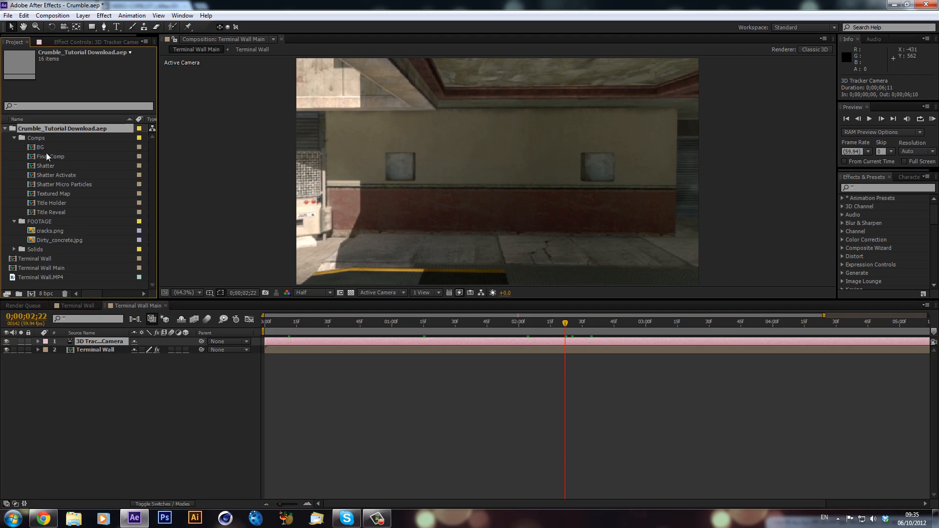
mouse_move(46, 148)
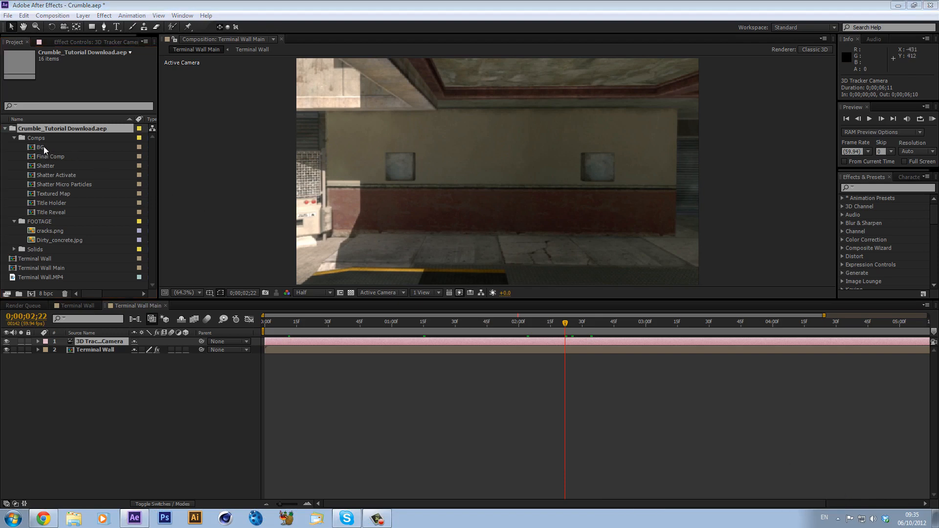
double_click(38, 146)
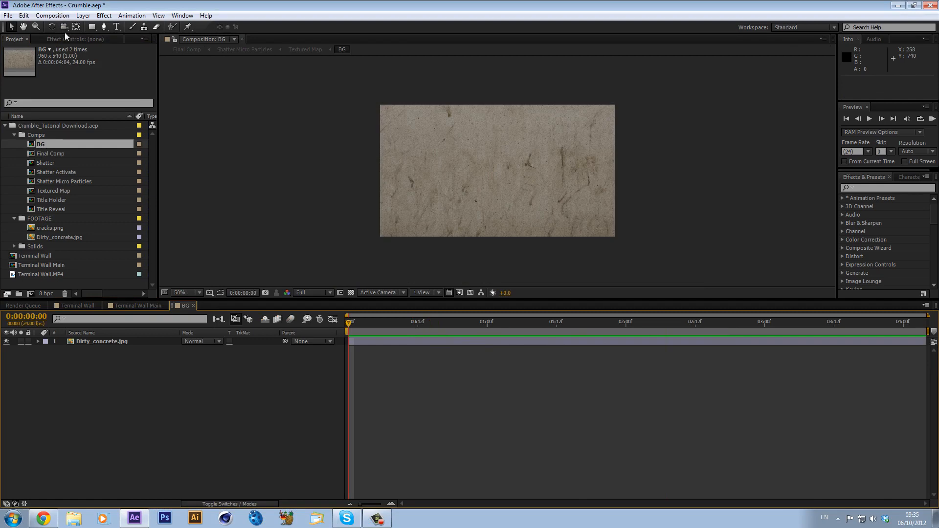
- Resize the BG composition to 1280 x 720 via Composition Settings
left_click(52, 15)
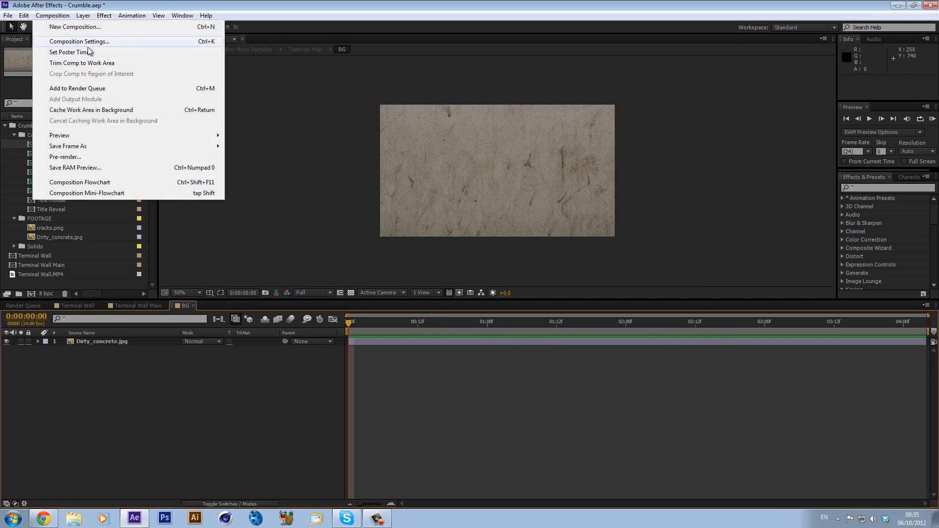
left_click(79, 41)
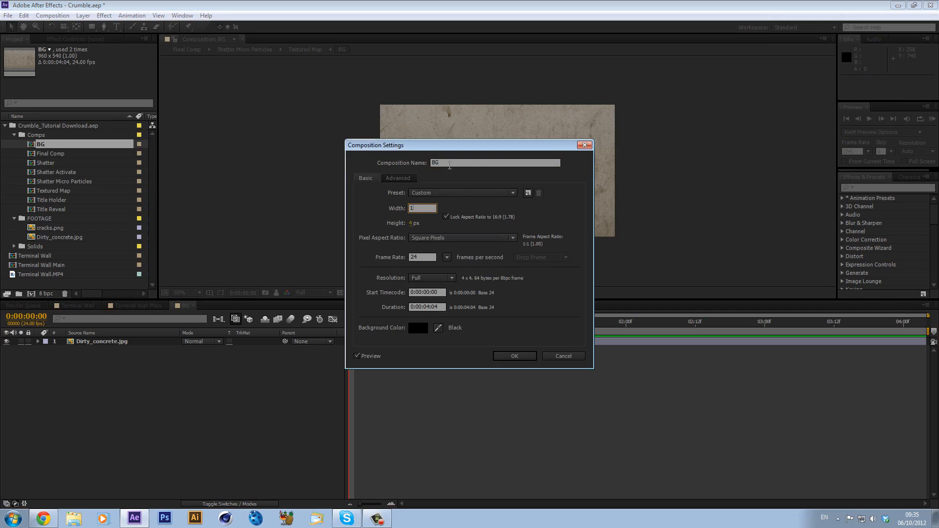
type("1280")
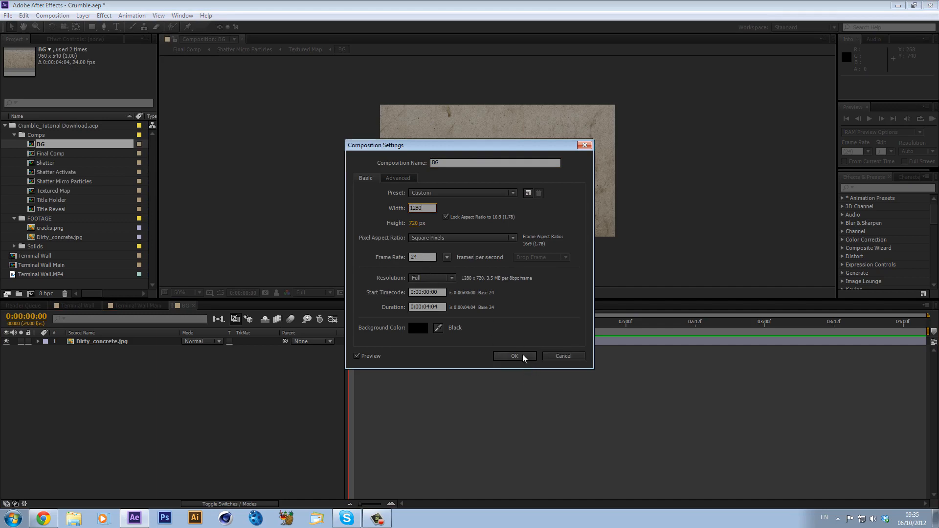
left_click(514, 356)
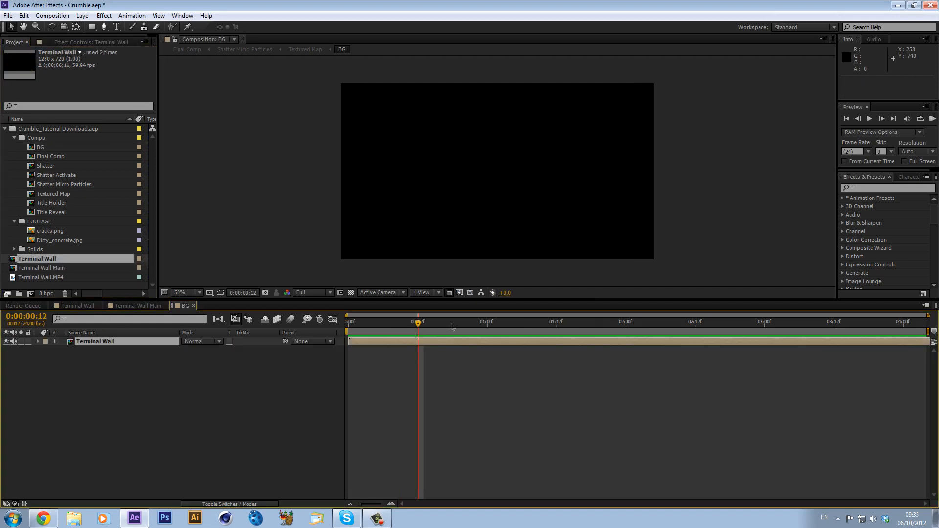
- Scrub through the Terminal Wall footage to just past one second and return to BG
left_click(516, 322)
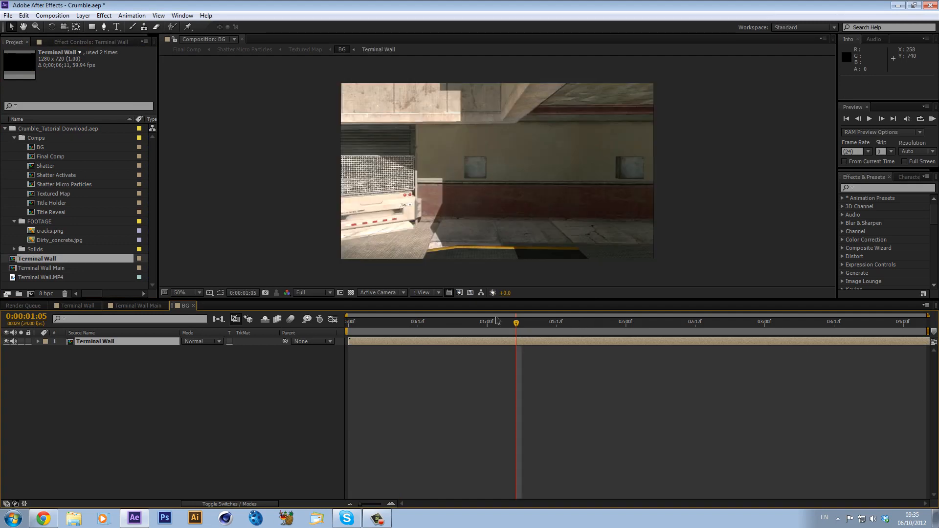
left_click_drag(515, 322, 769, 322)
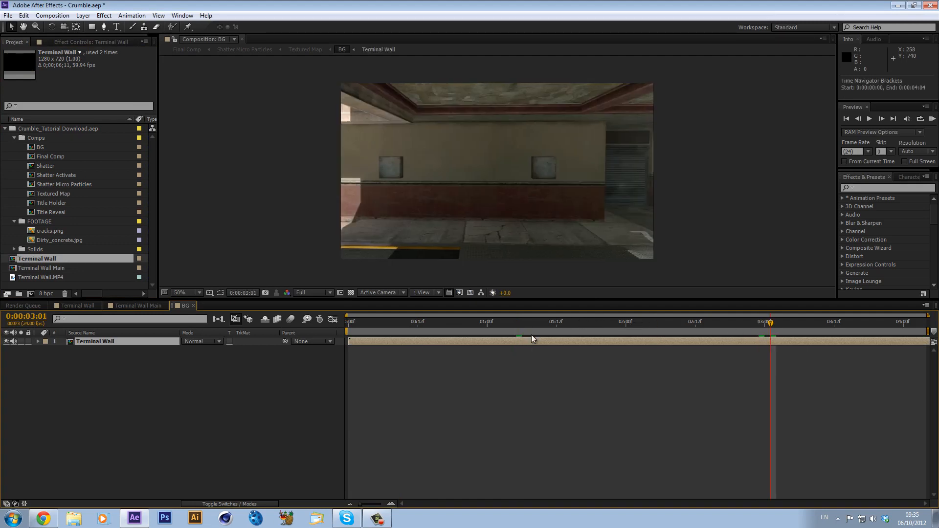
left_click(534, 322)
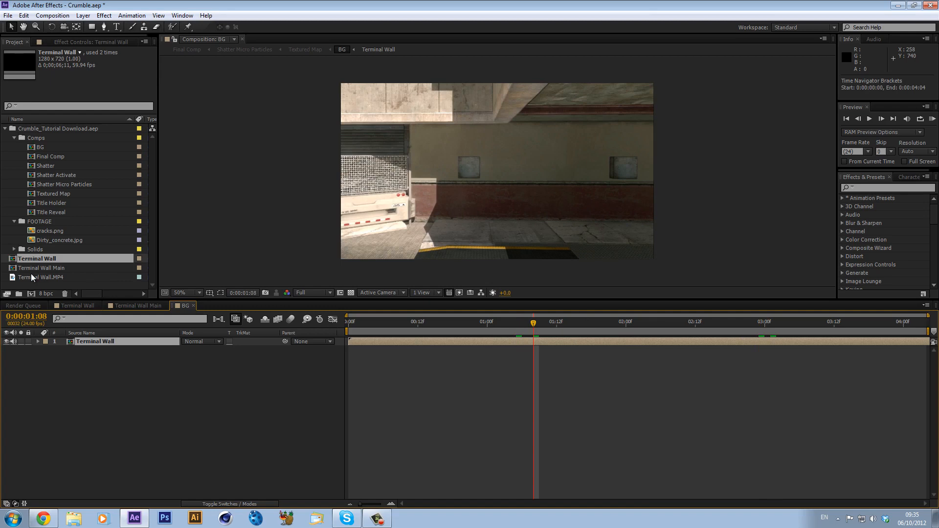
mouse_move(70, 265)
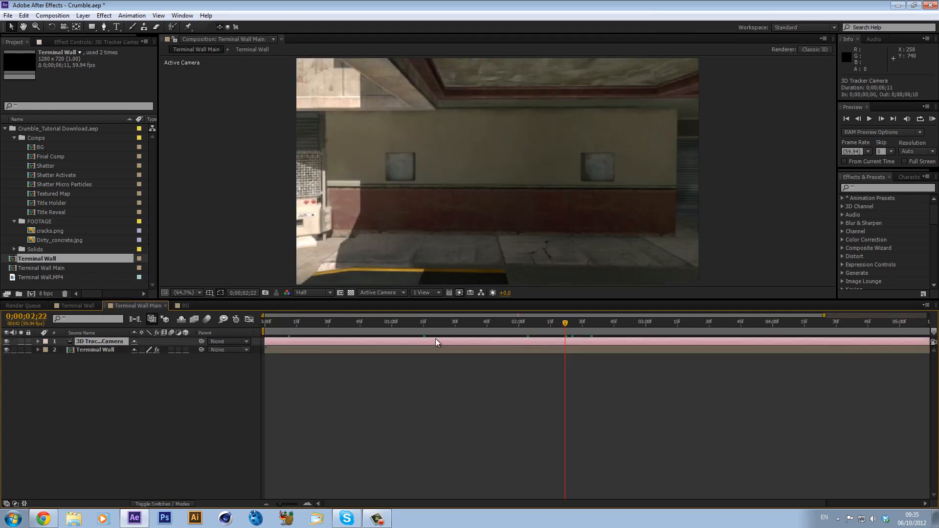
left_click(185, 305)
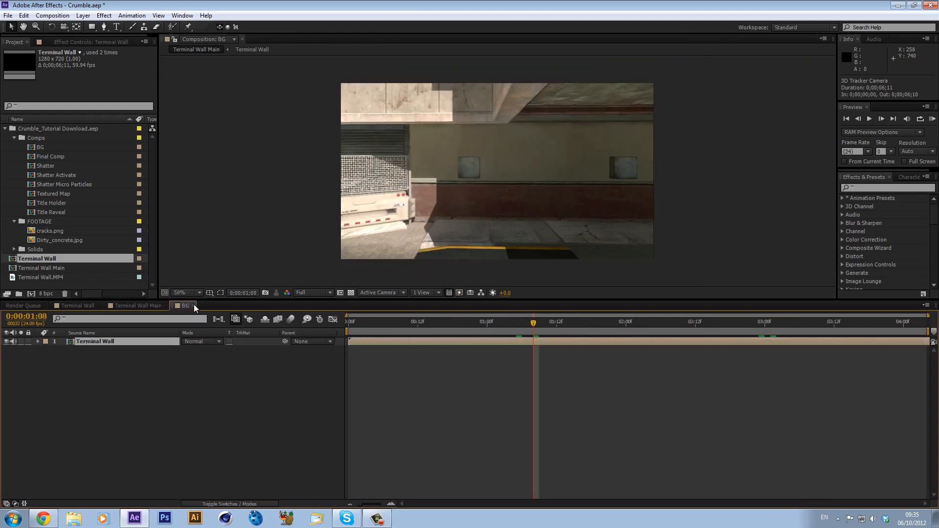
left_click(135, 306)
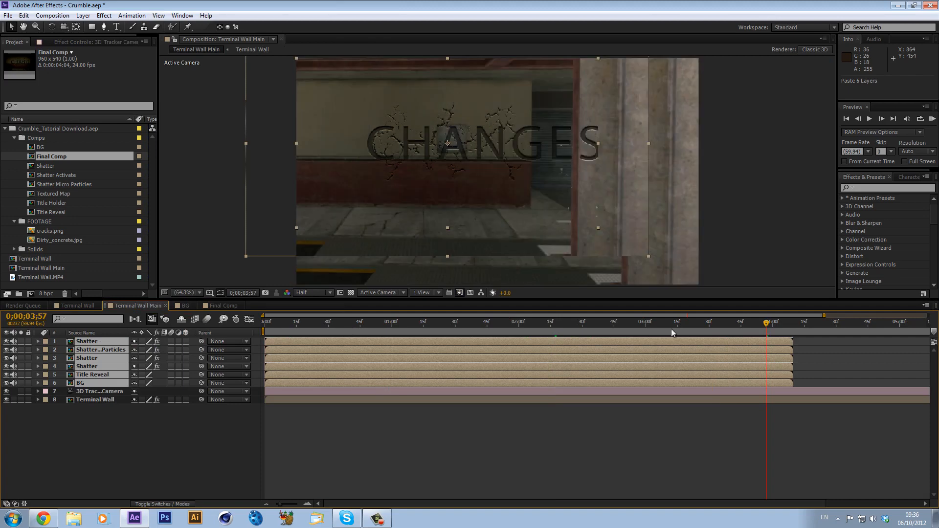
mouse_move(458, 163)
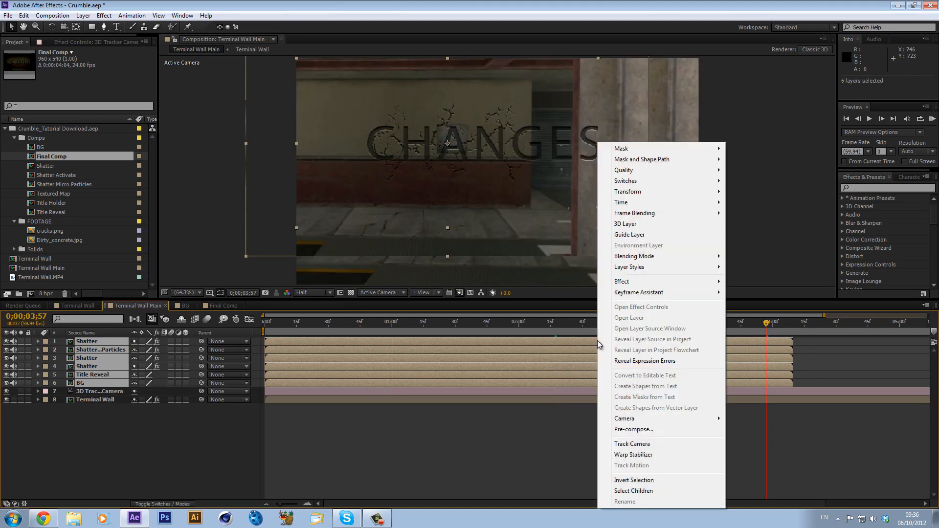
mouse_move(622, 202)
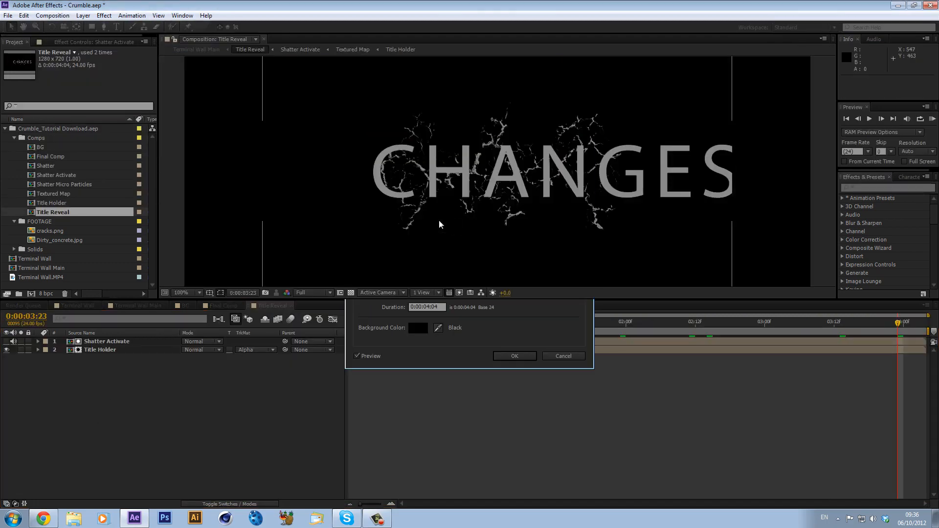
- Resize the Title Reveal, Title Holder and Shatter Activate compositions to 1280 x 720
left_click(514, 357)
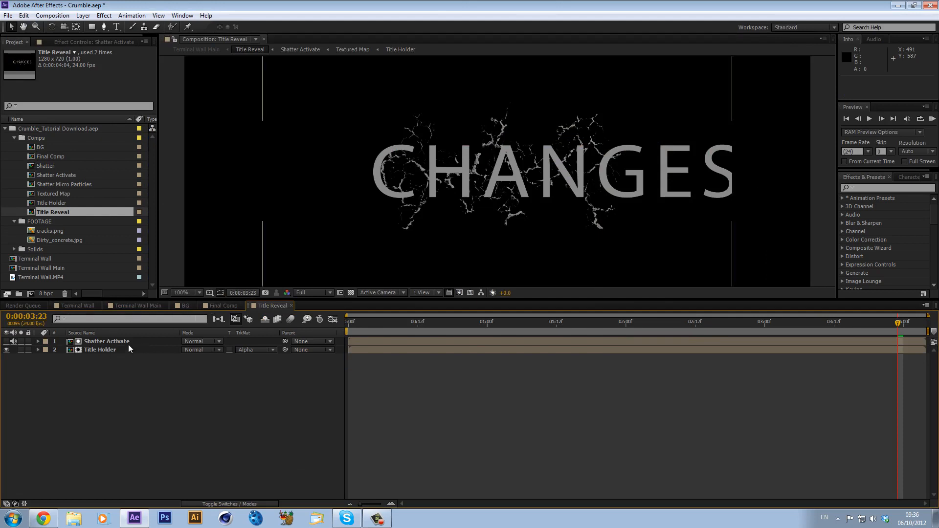
left_click(52, 15)
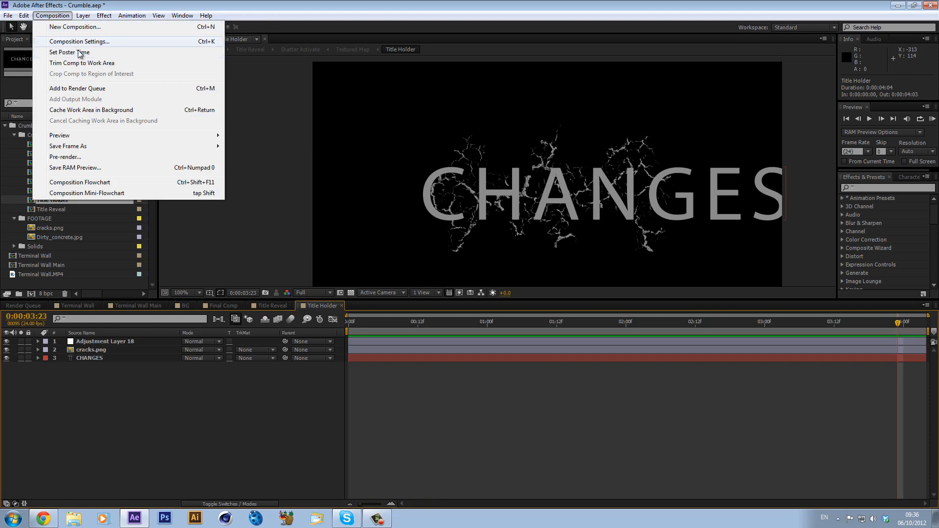
left_click(78, 41)
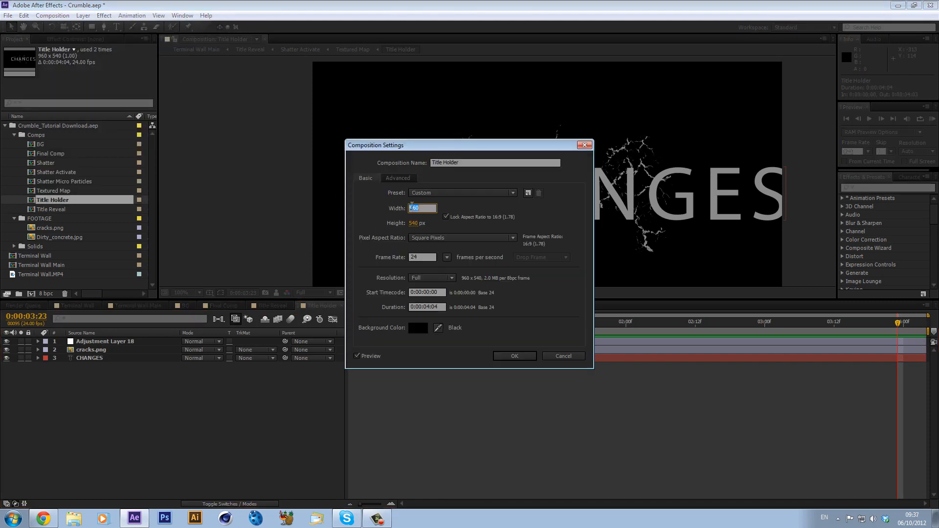
left_click(514, 356)
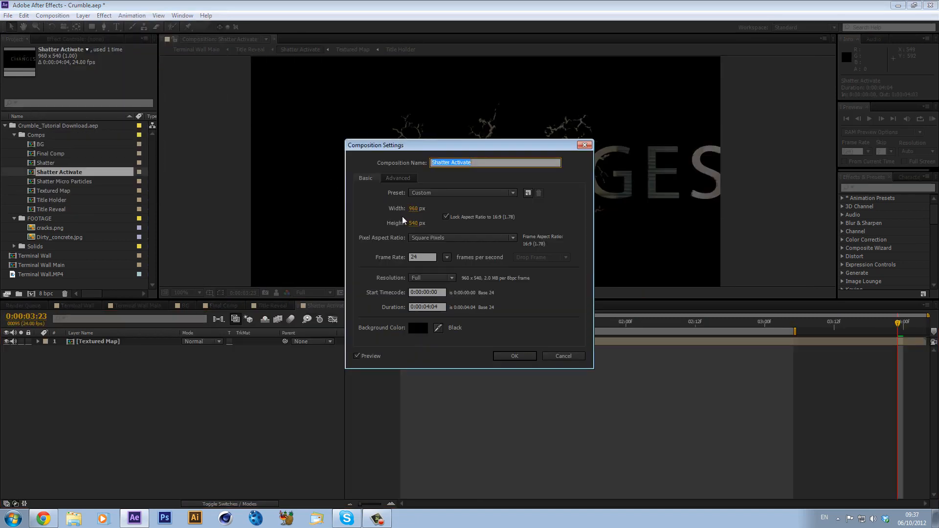
type("1280")
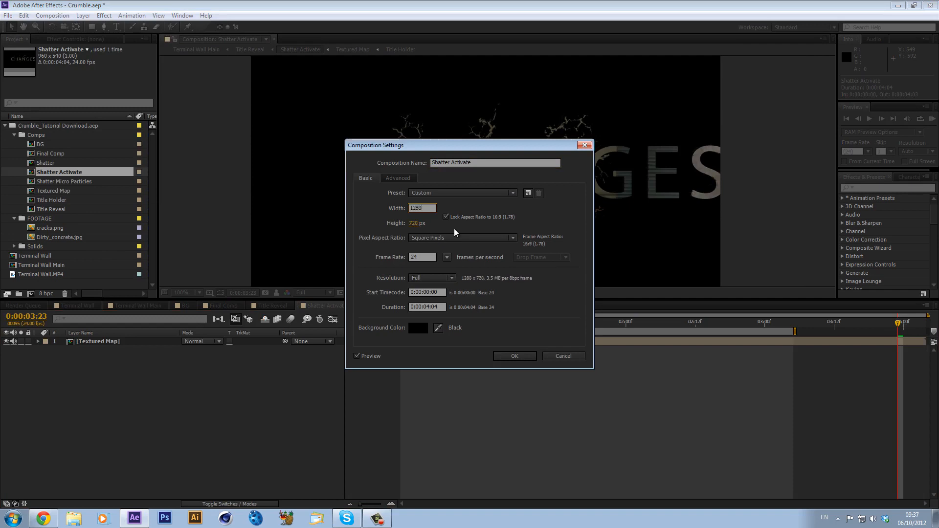
left_click(514, 356)
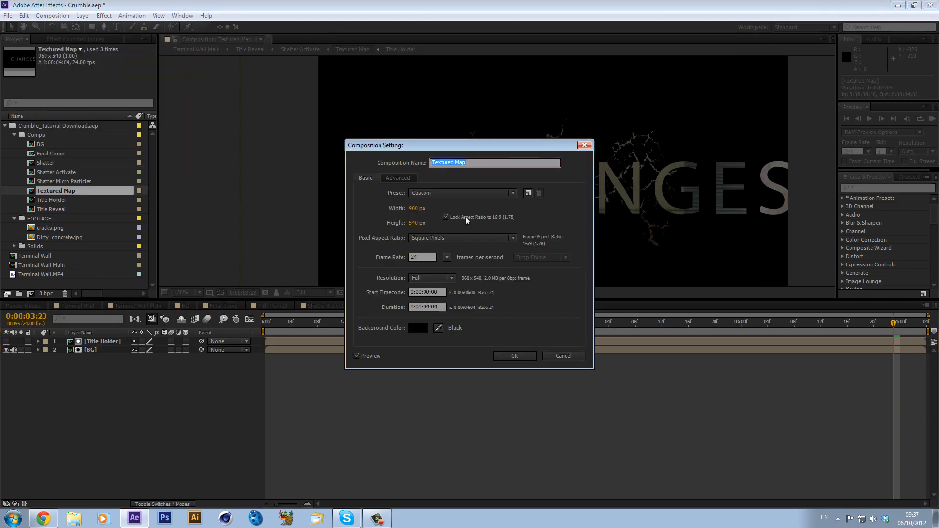
type("1280")
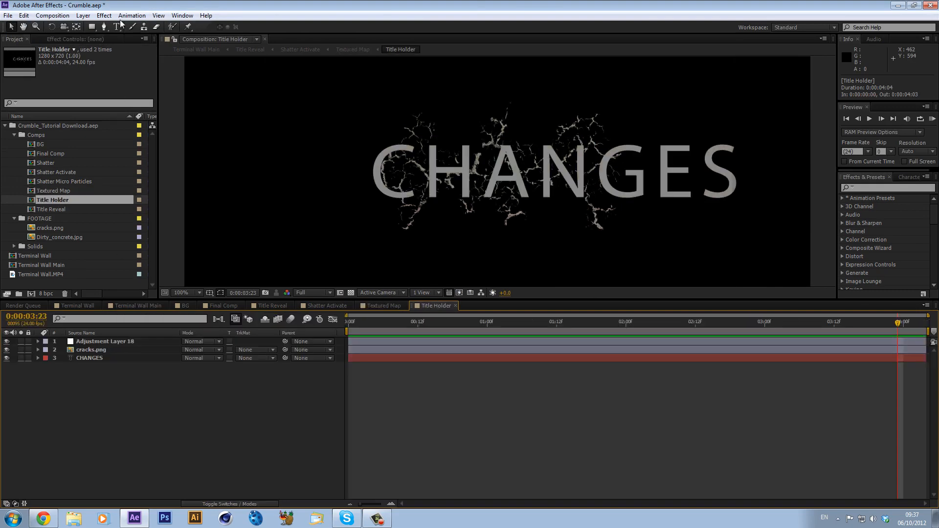
- Recheck Title Holder's size and resize the Shatter composition to 1280 x 720
left_click(52, 15)
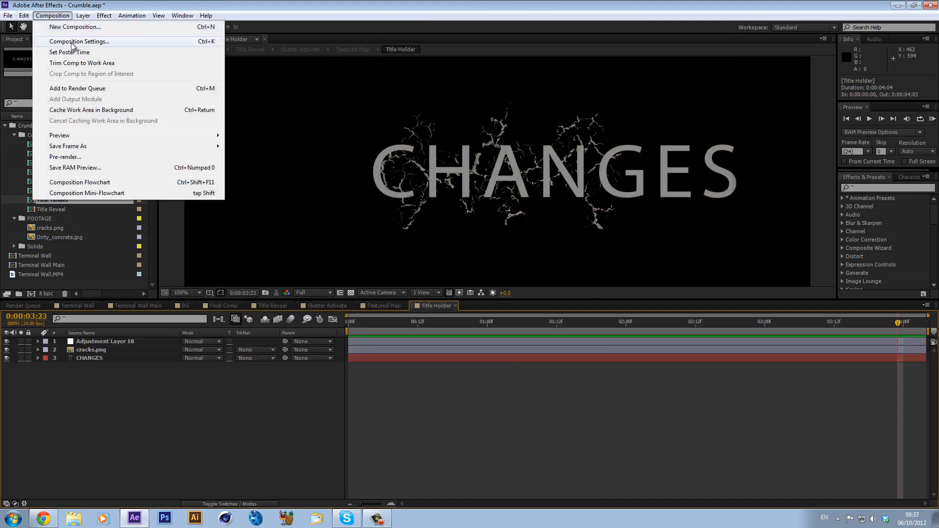
left_click(78, 41)
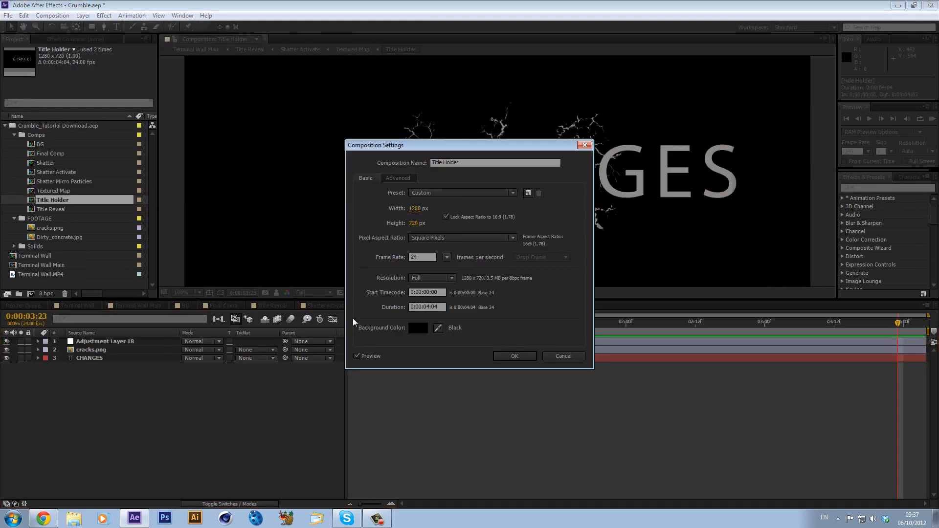
left_click(513, 356)
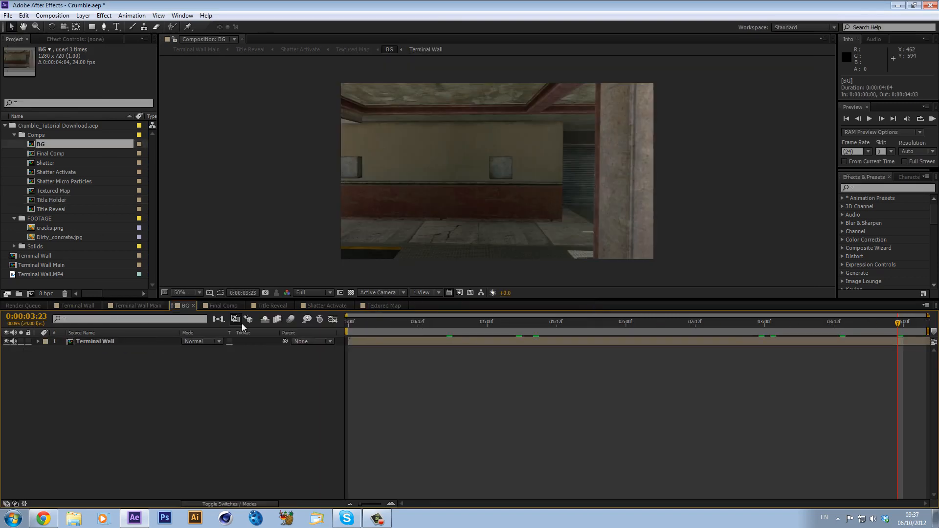
left_click(222, 305)
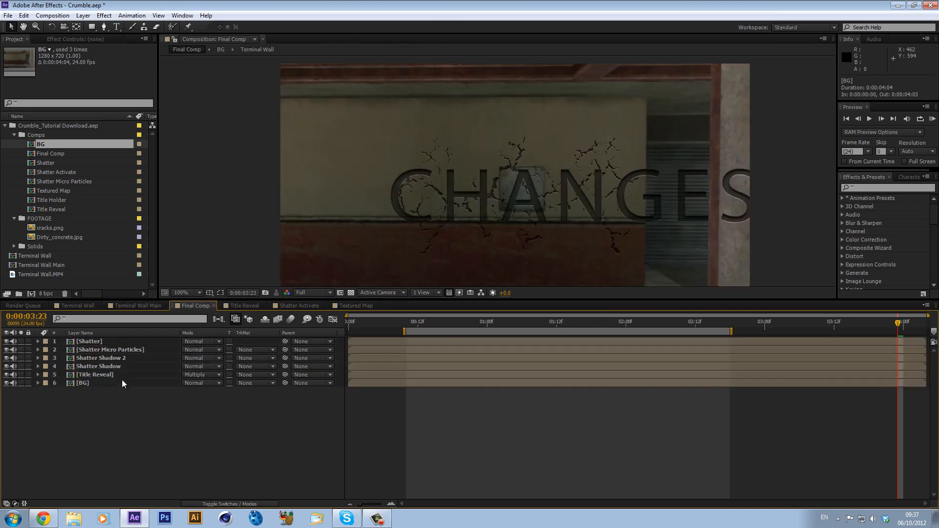
left_click(52, 14)
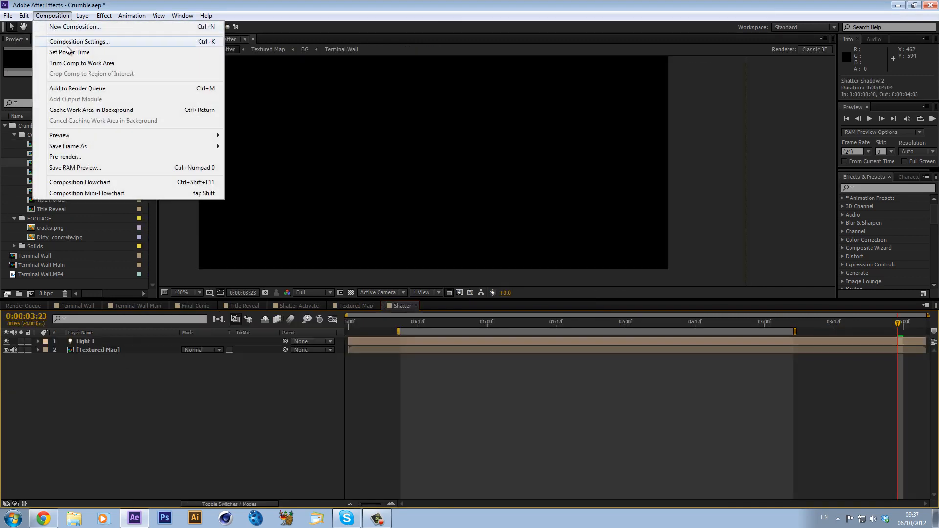
left_click(79, 41)
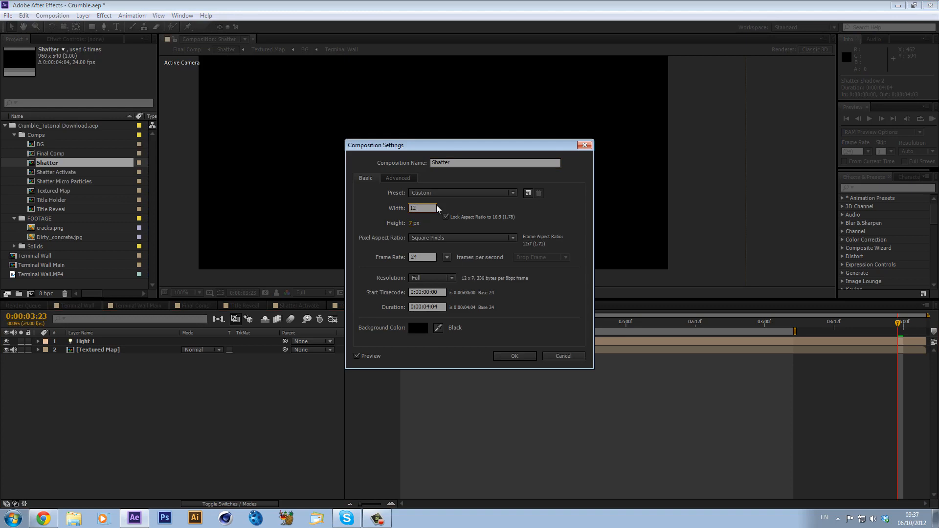
left_click(515, 356)
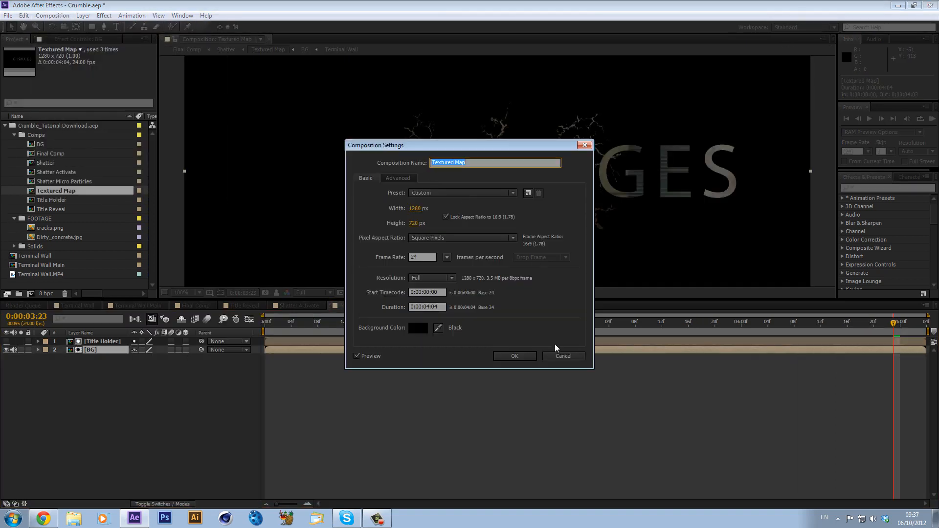
- Leave Textured Map unchanged and resize Shatter Micro Particles to 1280 x 720
left_click(514, 356)
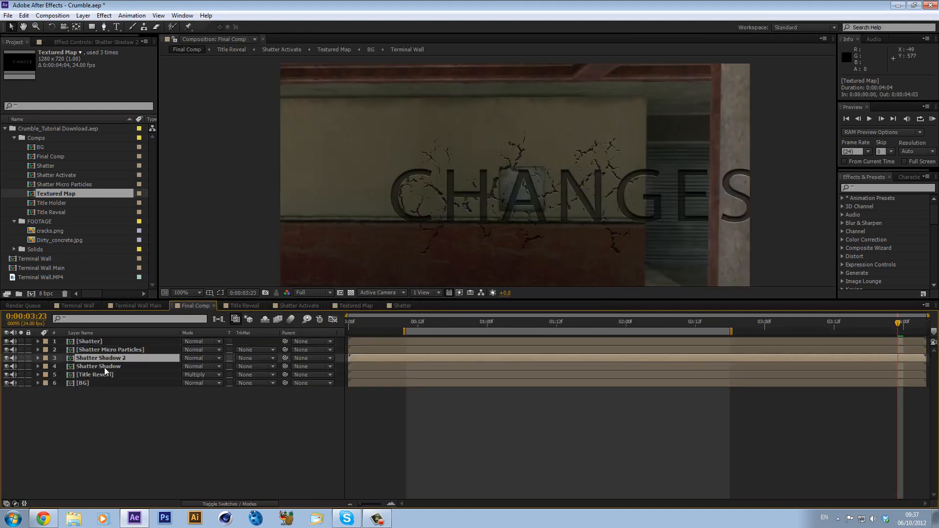
left_click(53, 15)
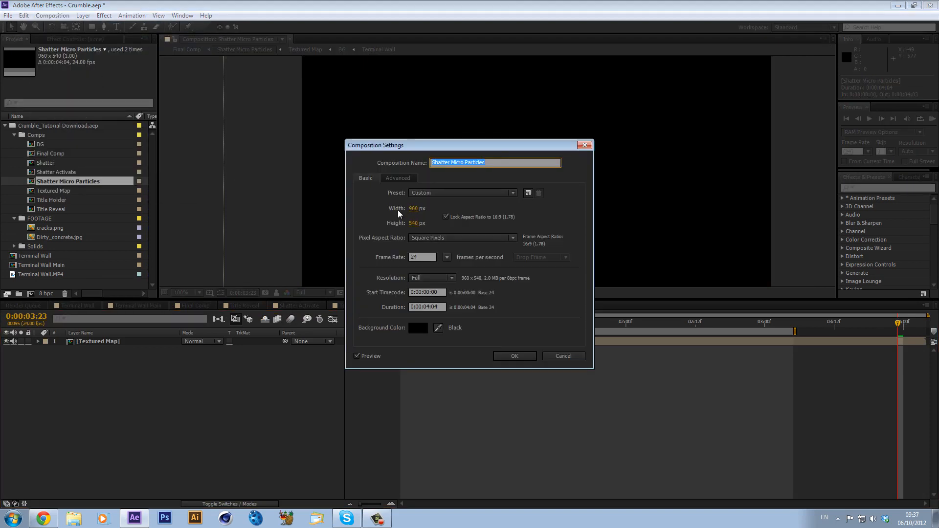
type("1280")
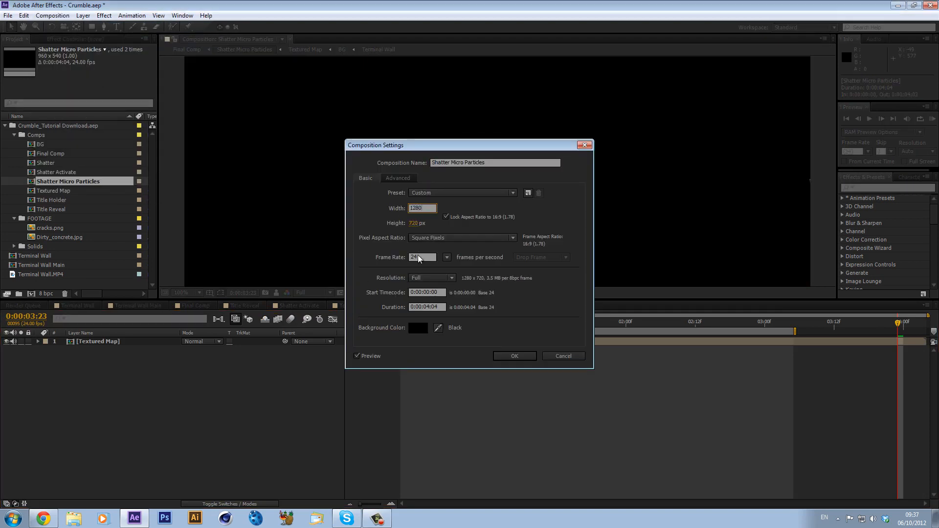
left_click(514, 356)
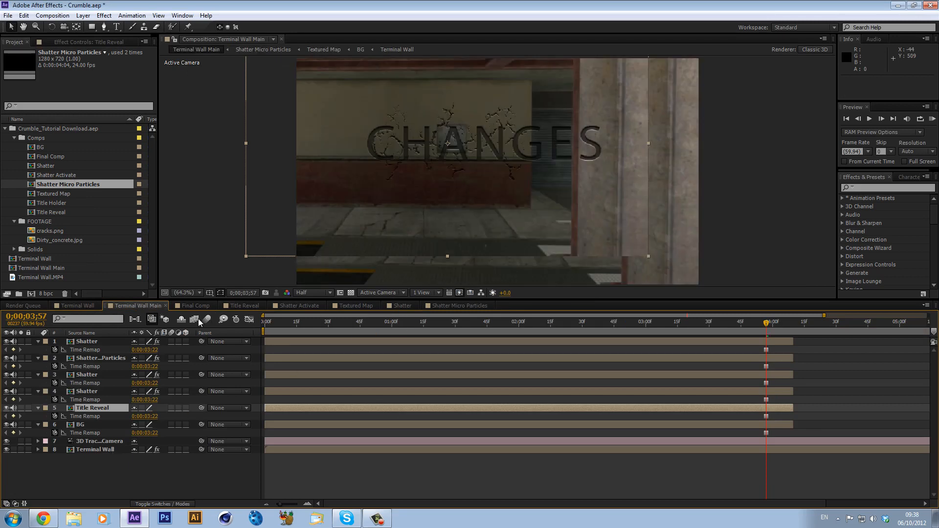
- Delete the BG layer from Terminal Wall Main and scrub the shot
left_click(86, 340)
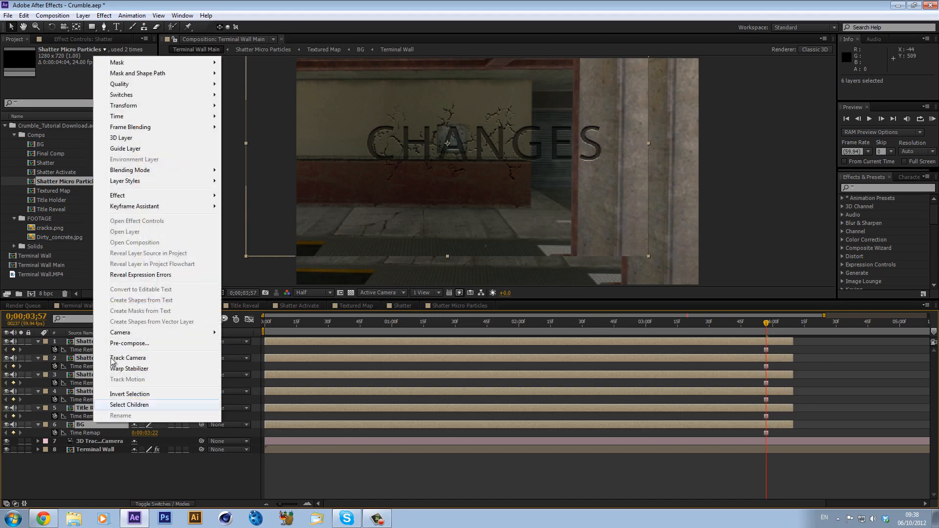
mouse_move(123, 105)
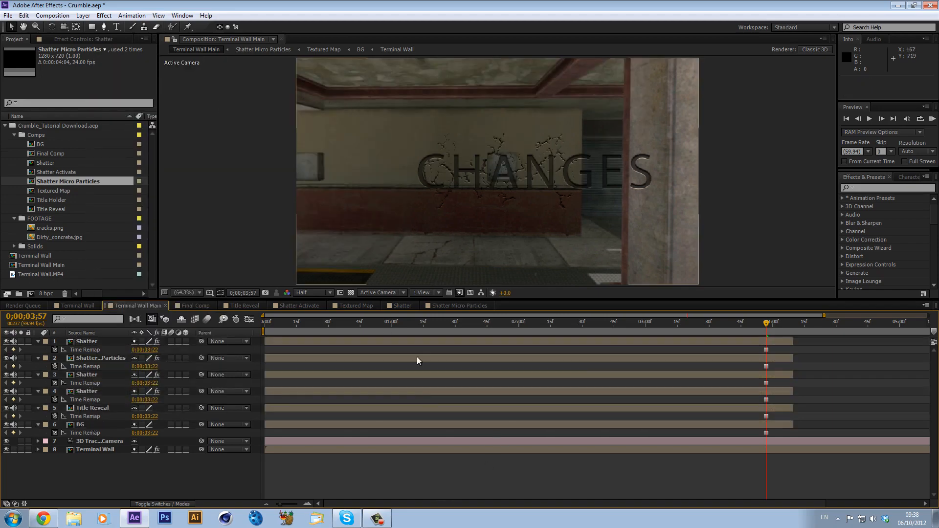
left_click(427, 322)
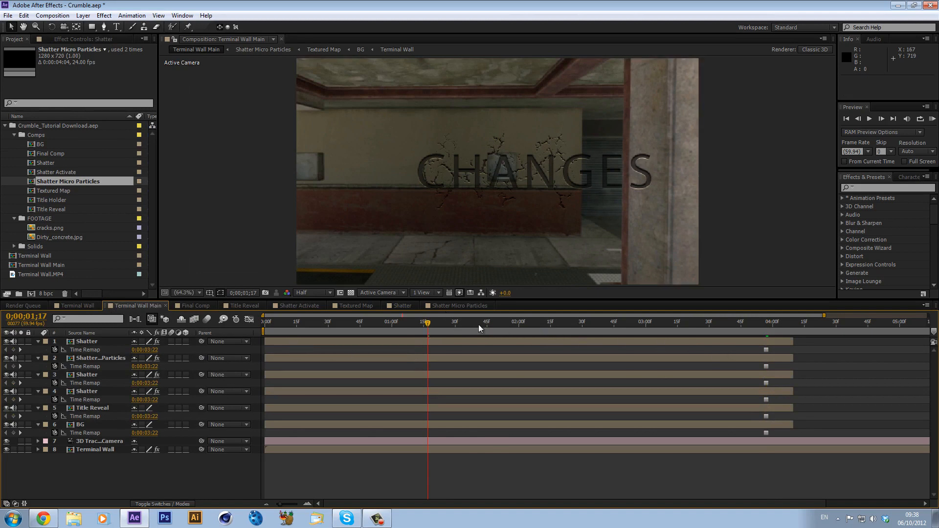
left_click(461, 322)
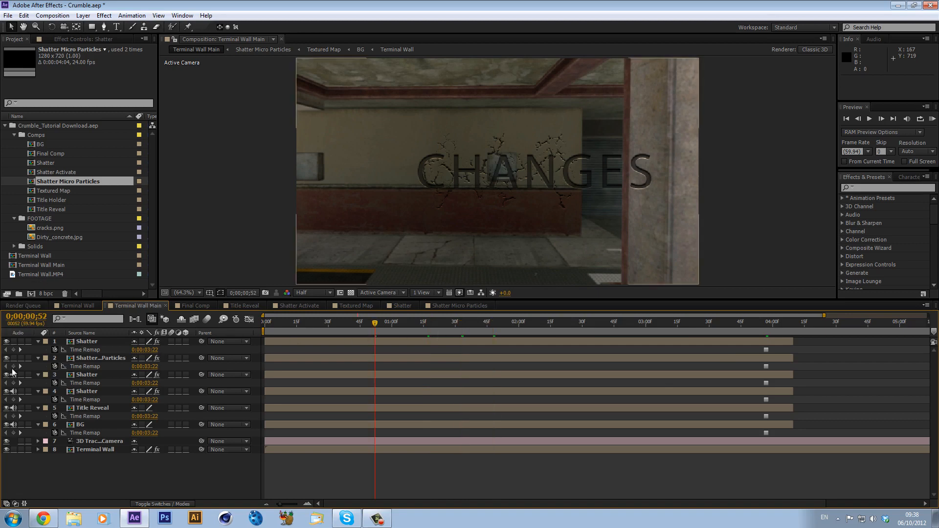
left_click(81, 424)
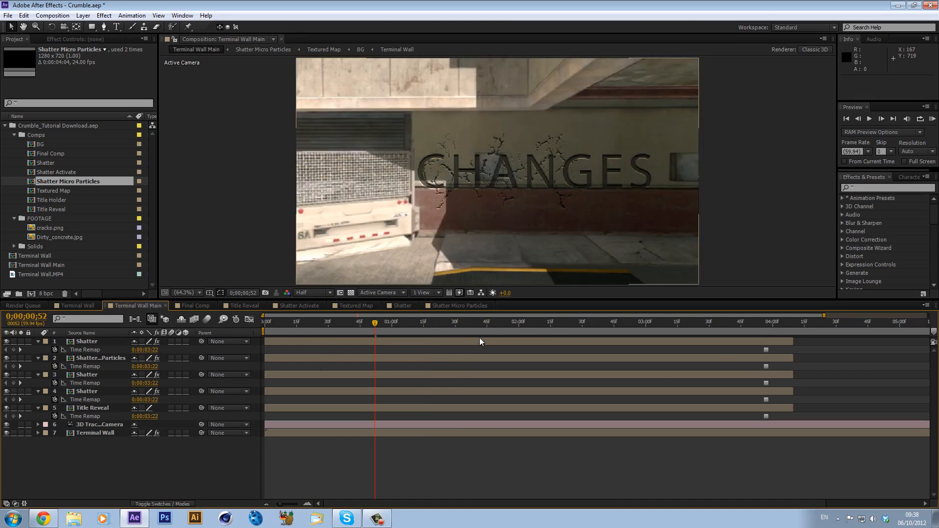
left_click(485, 322)
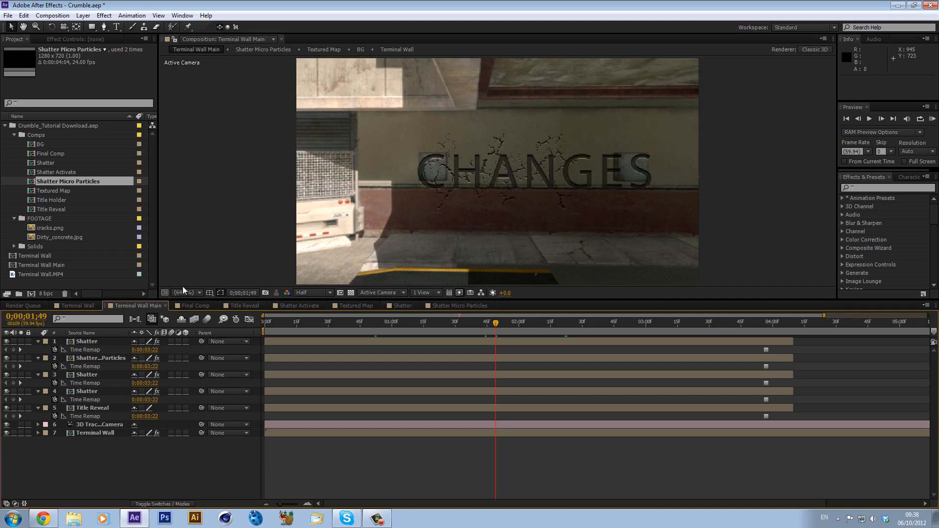
- Step through the Final Comp, Shatter Activate and Shatter compositions
left_click(192, 305)
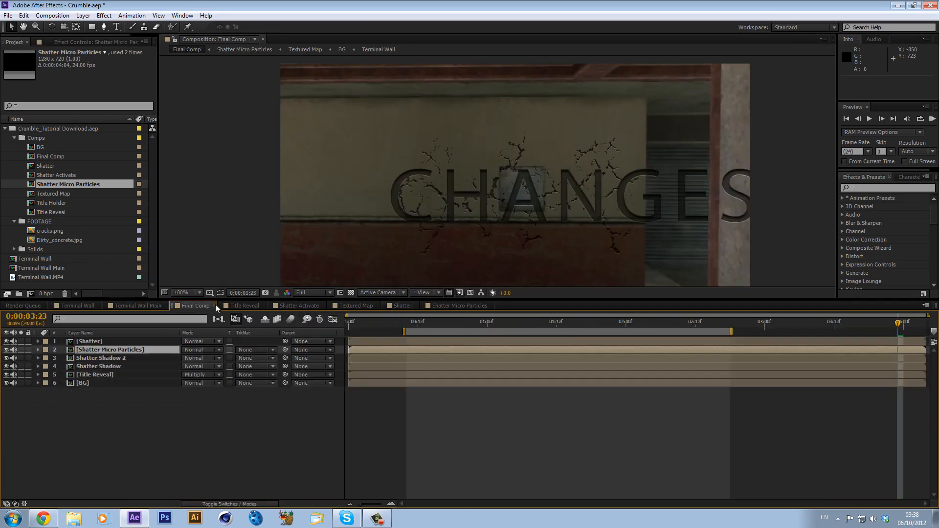
left_click(201, 306)
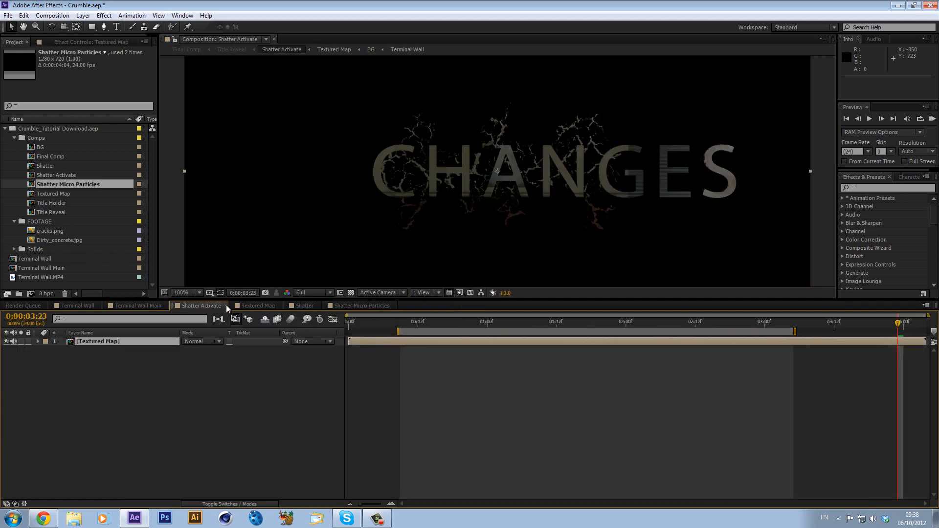
left_click(189, 305)
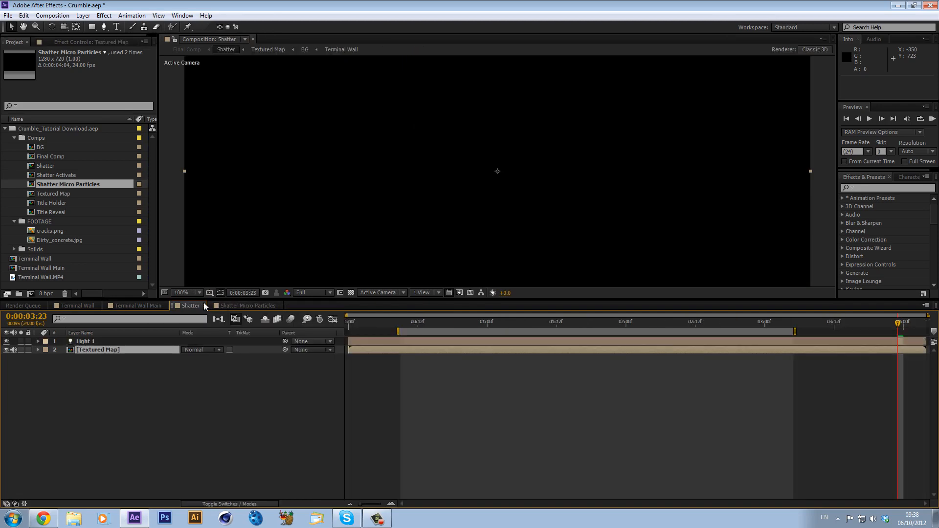
- Import headshot.png as its own headshot composition from Terminal Wall Main
left_click(137, 305)
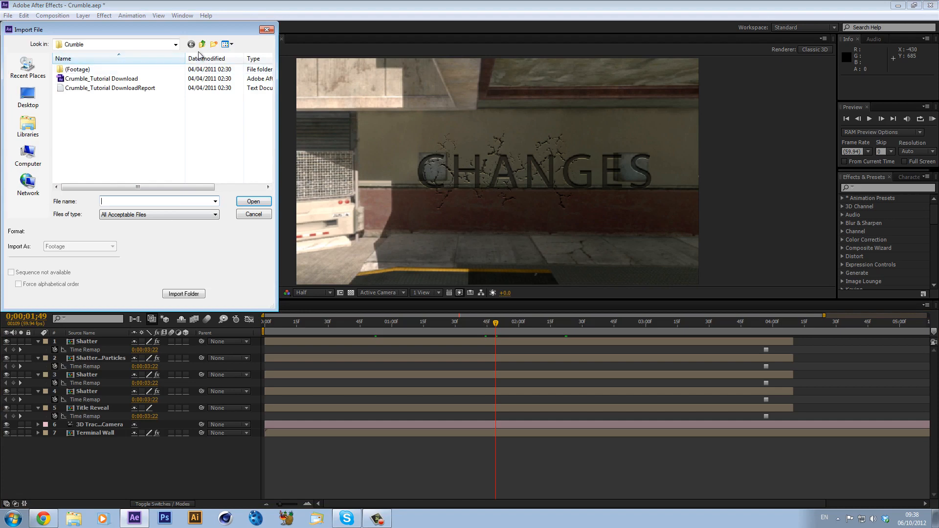
left_click(201, 44)
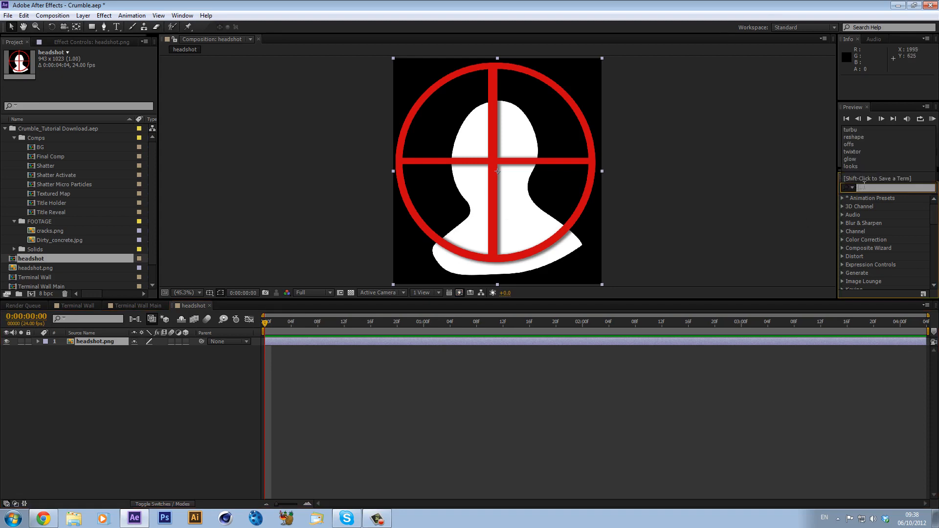
mouse_move(577, 391)
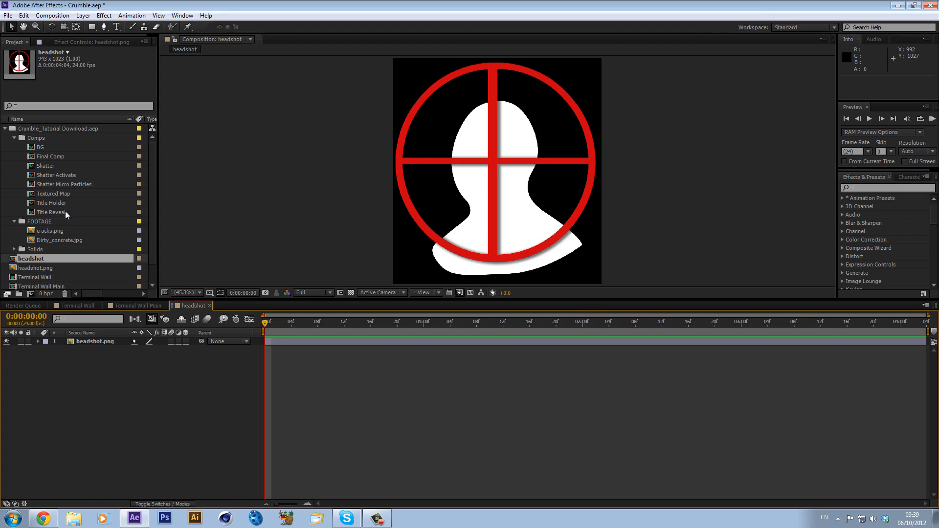
- In Title Holder, remove the text and adjustment layers and add the headshot comp at 25%
double_click(53, 199)
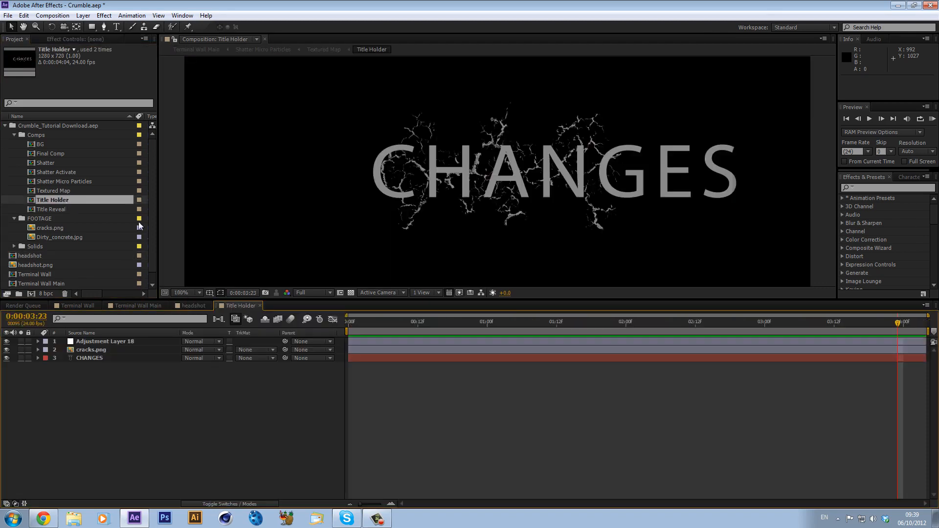
left_click(434, 322)
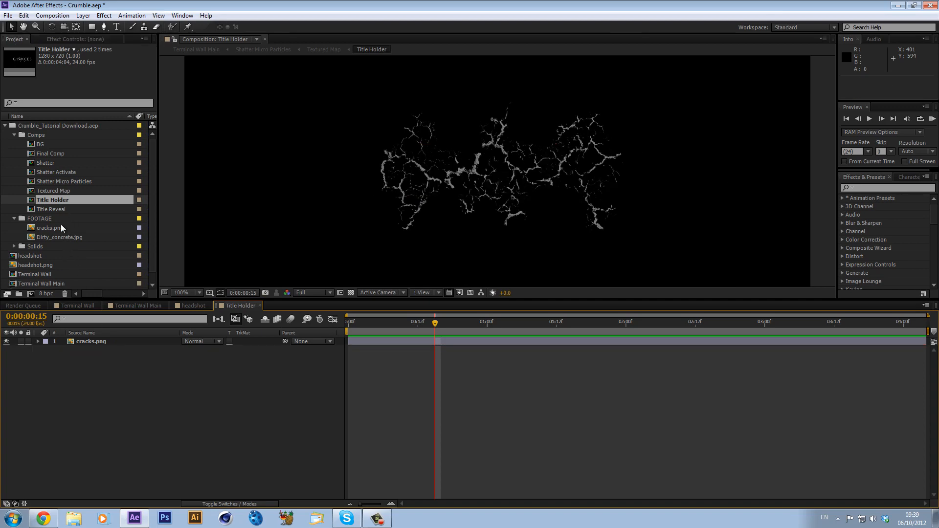
left_click(30, 255)
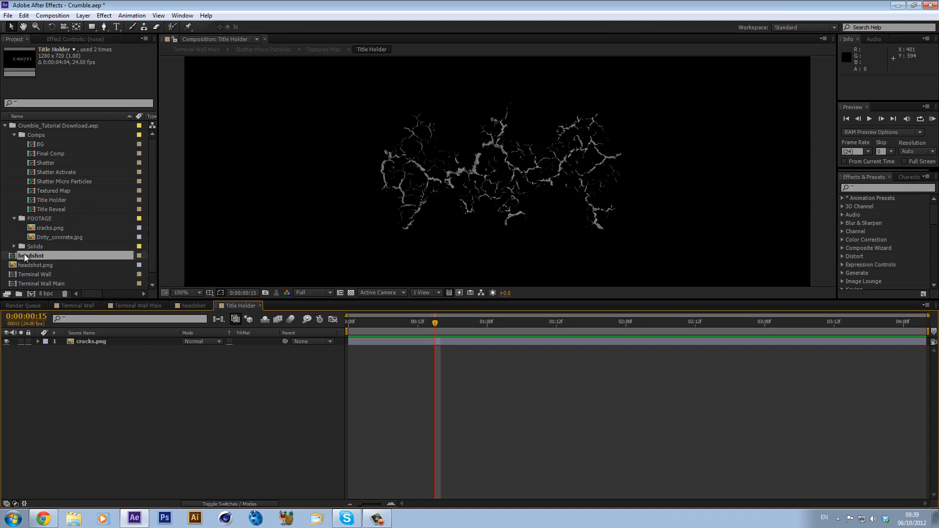
left_click_drag(30, 256, 108, 349)
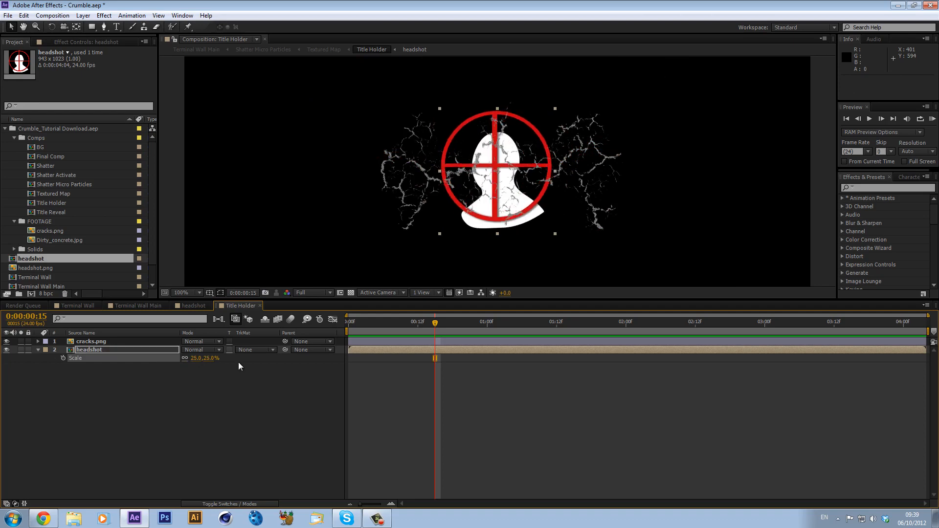
- Apply a grey Fill effect to the headshot layer and rescale the cracks.png layer
type("fill")
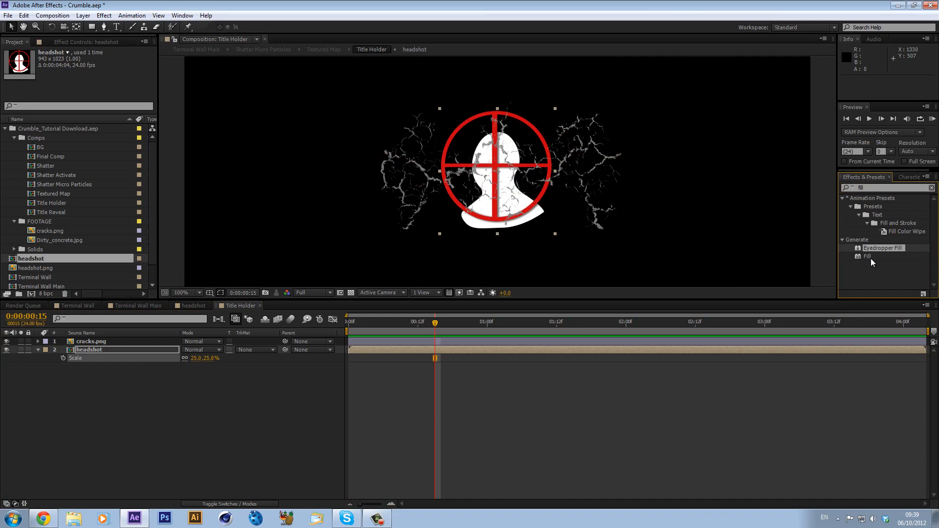
double_click(867, 255)
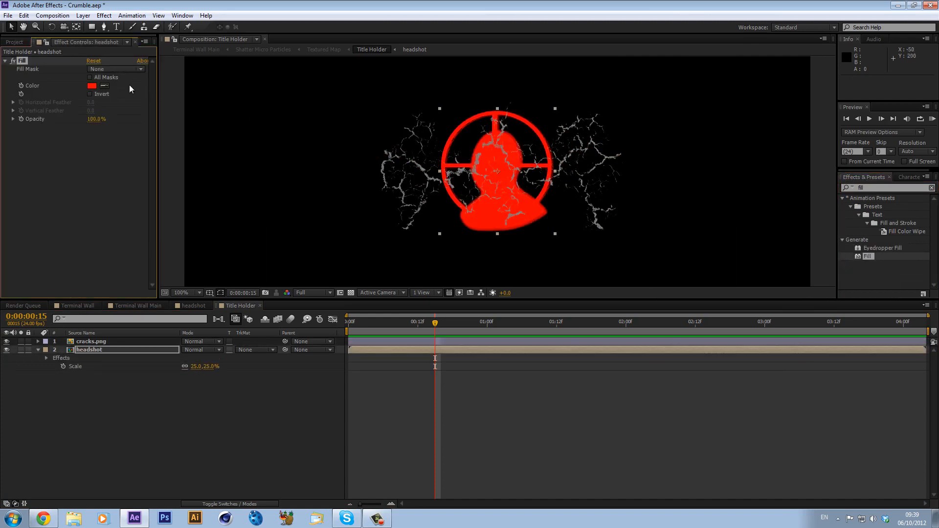
mouse_move(438, 150)
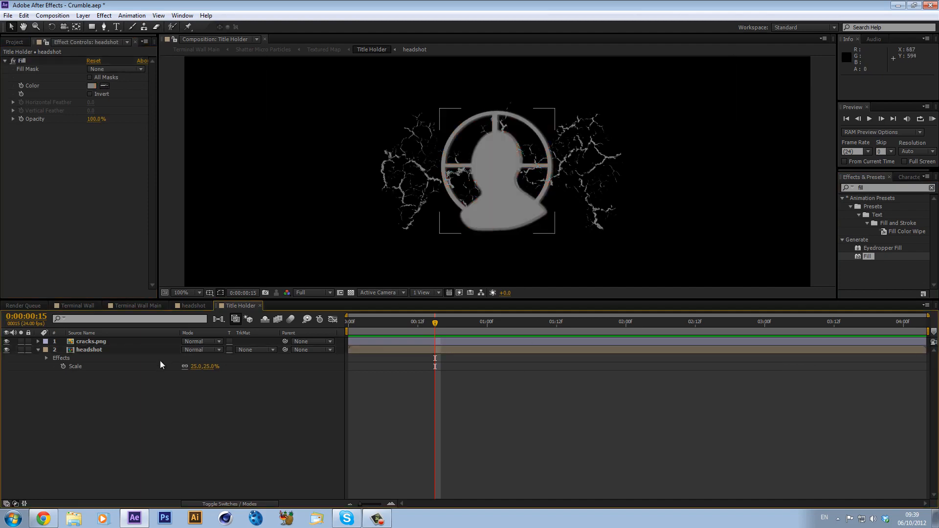
mouse_move(132, 343)
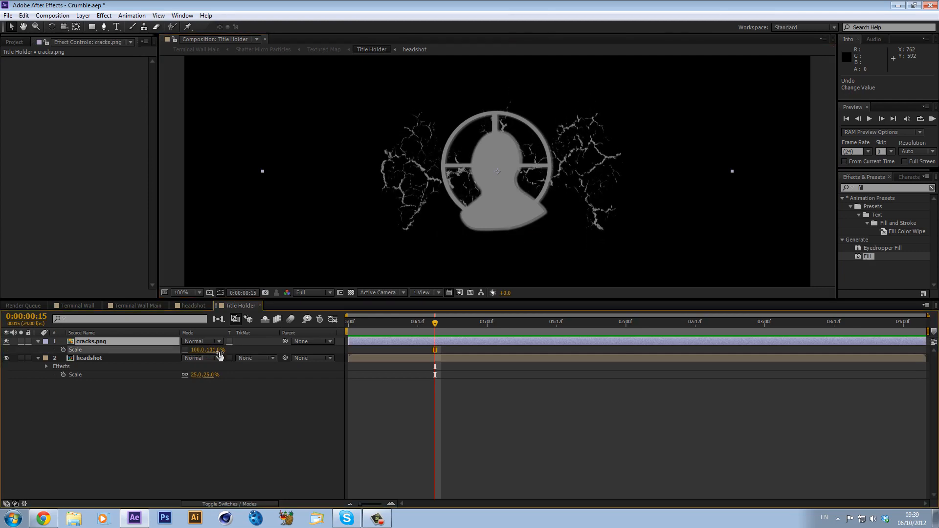
left_click_drag(210, 350, 192, 350)
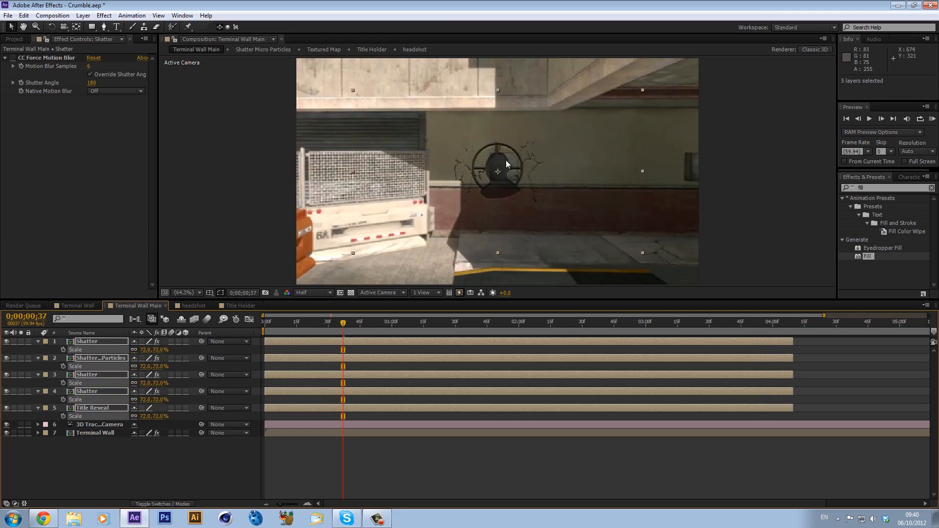
- Select the 3D Tracker Camera layer and a Shatter layer to reveal its 3D properties
left_click(99, 424)
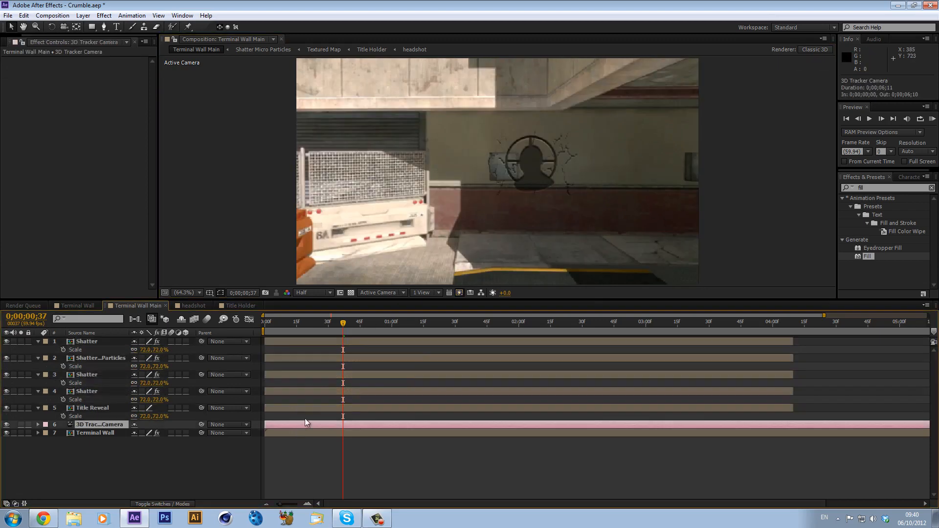
left_click(87, 341)
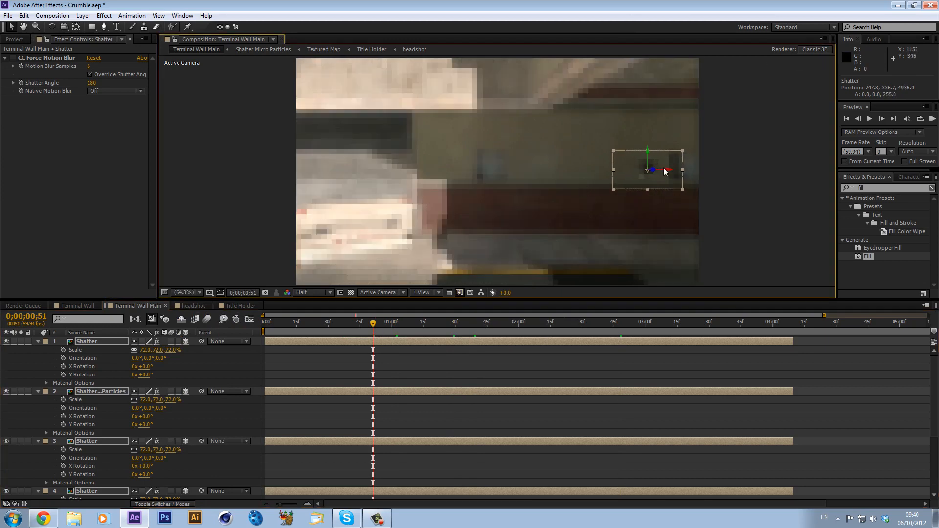
- Position the crosshair logo on the wall, then shift the three duplicates left into place
left_click_drag(650, 170, 531, 170)
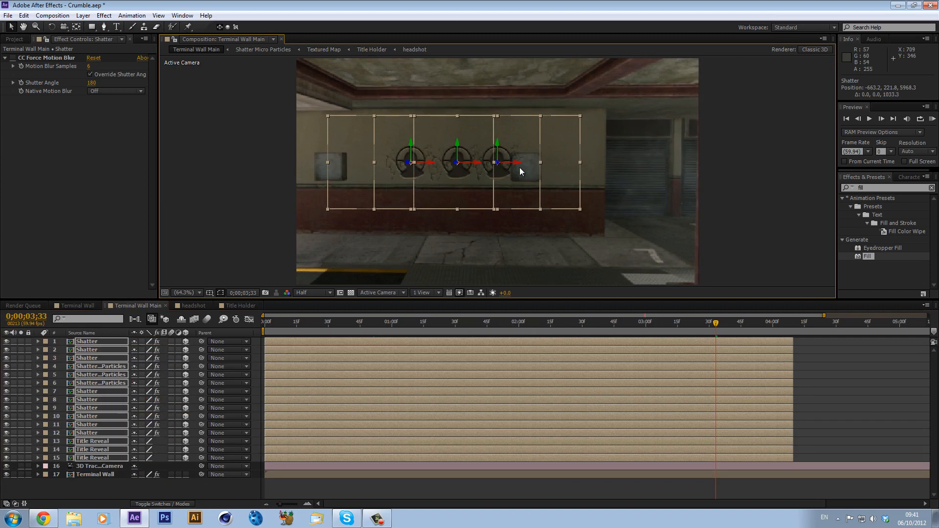
mouse_move(487, 264)
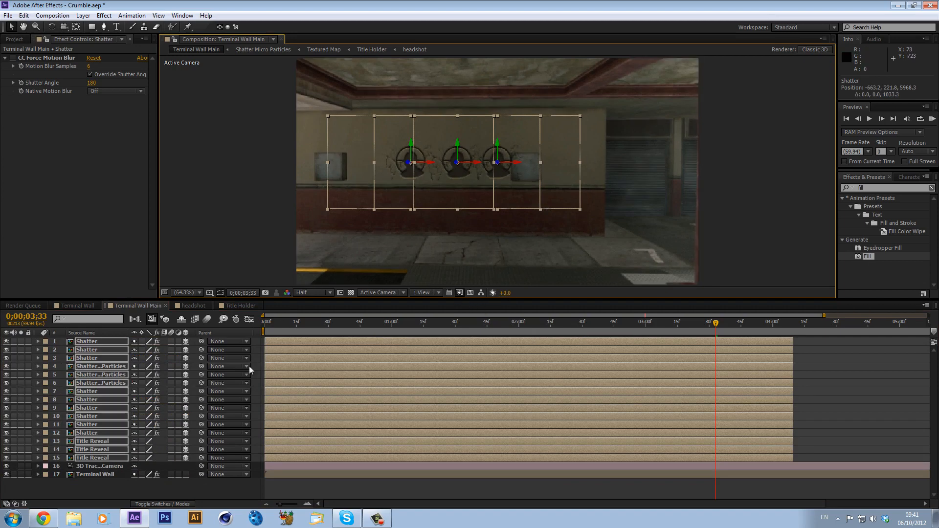
left_click_drag(497, 163, 452, 163)
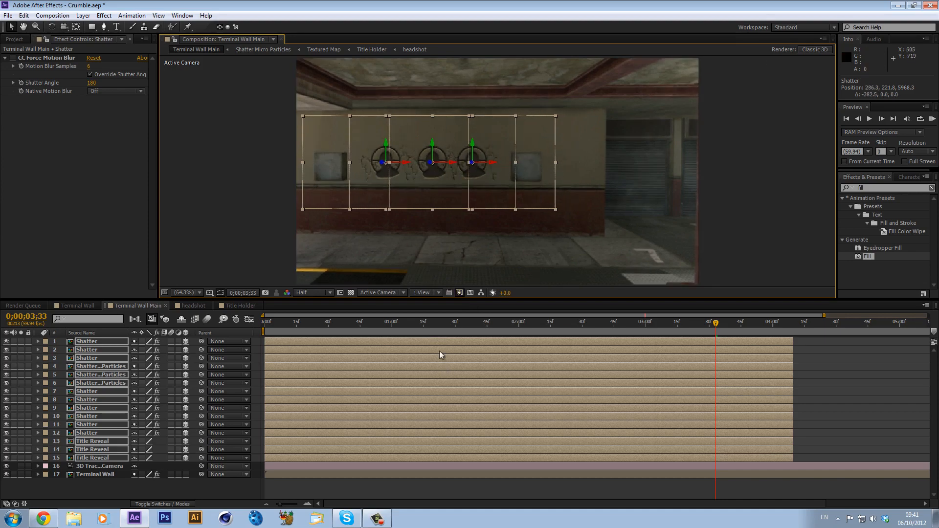
left_click(535, 322)
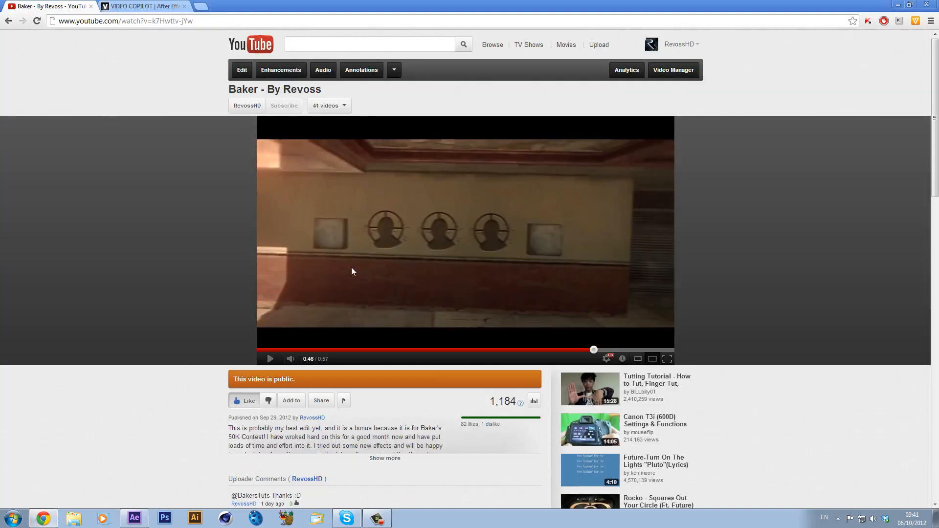
scroll("down", 3)
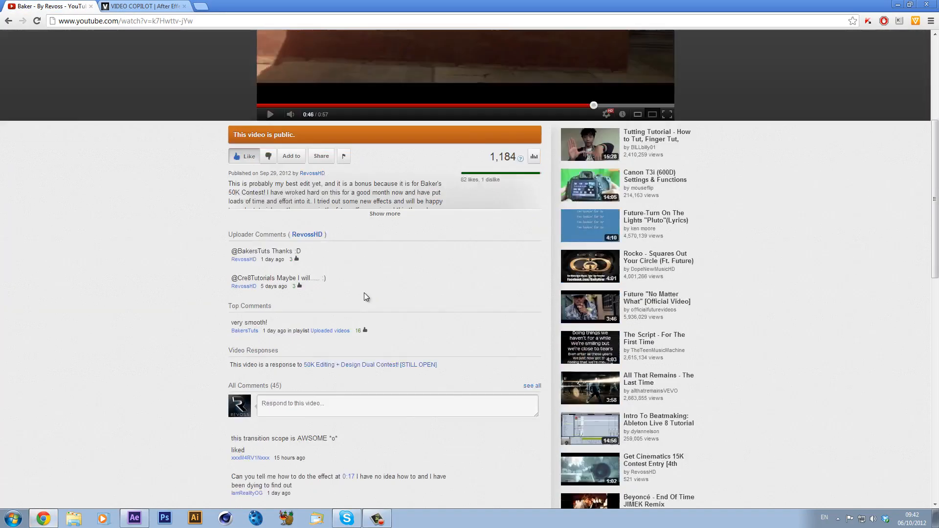
scroll("down", 3)
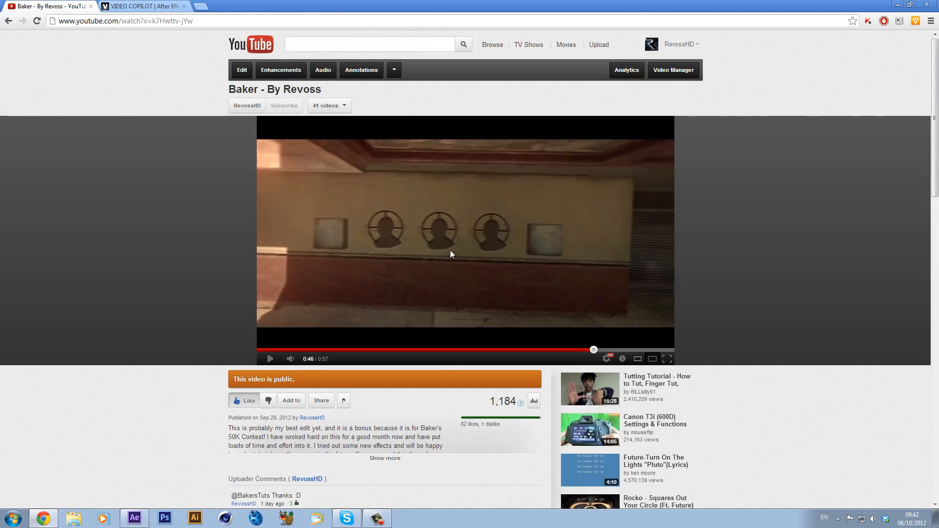
mouse_move(470, 441)
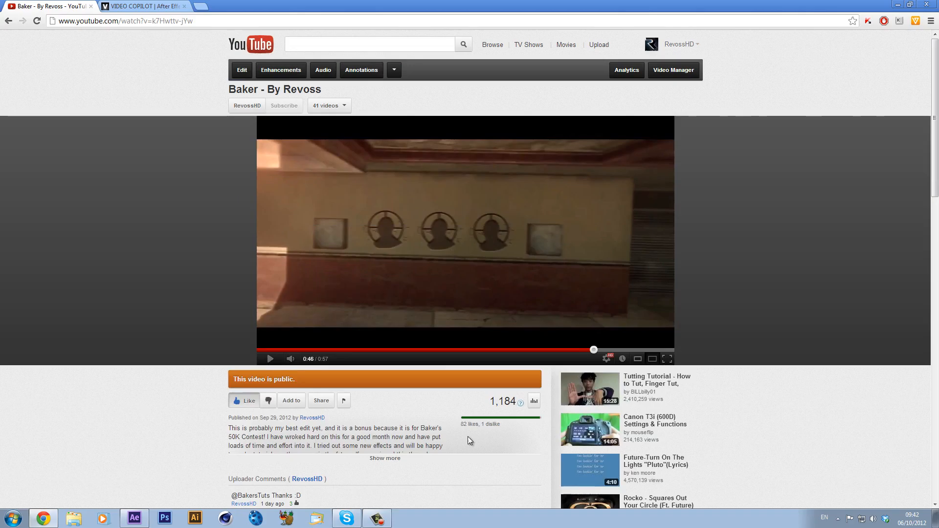